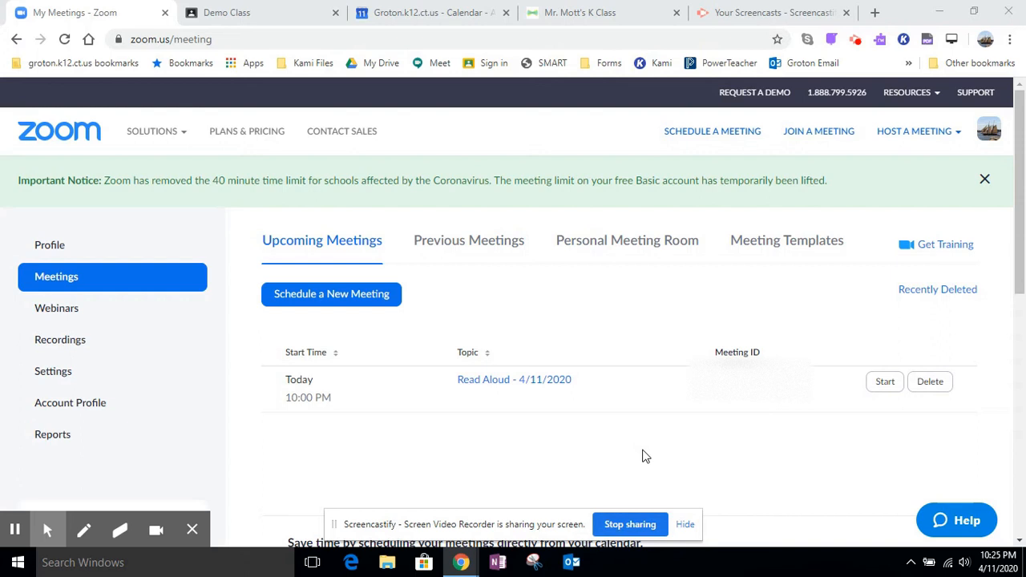
pyautogui.moveTo(679, 327)
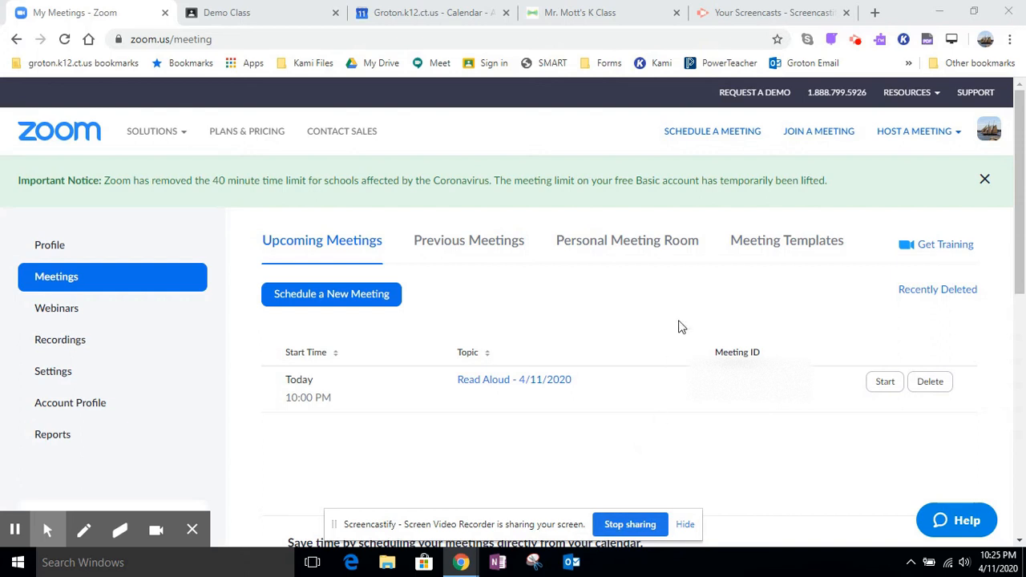
pyautogui.moveTo(527, 385)
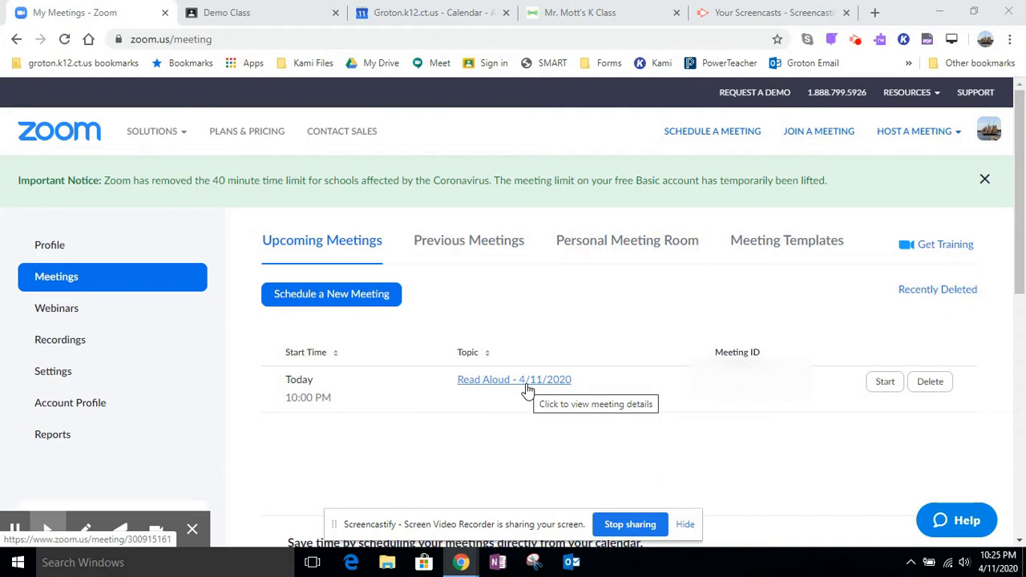
# Select the join URL on the Read Aloud - 4/11/2020 meeting details page to copy it.
pyautogui.click(513, 378)
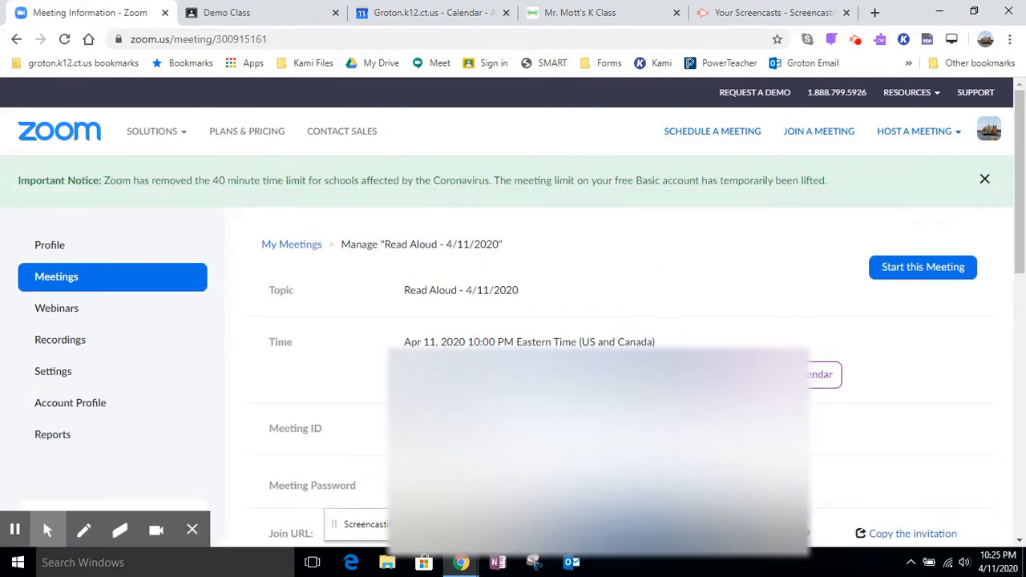
pyautogui.scroll(-3)
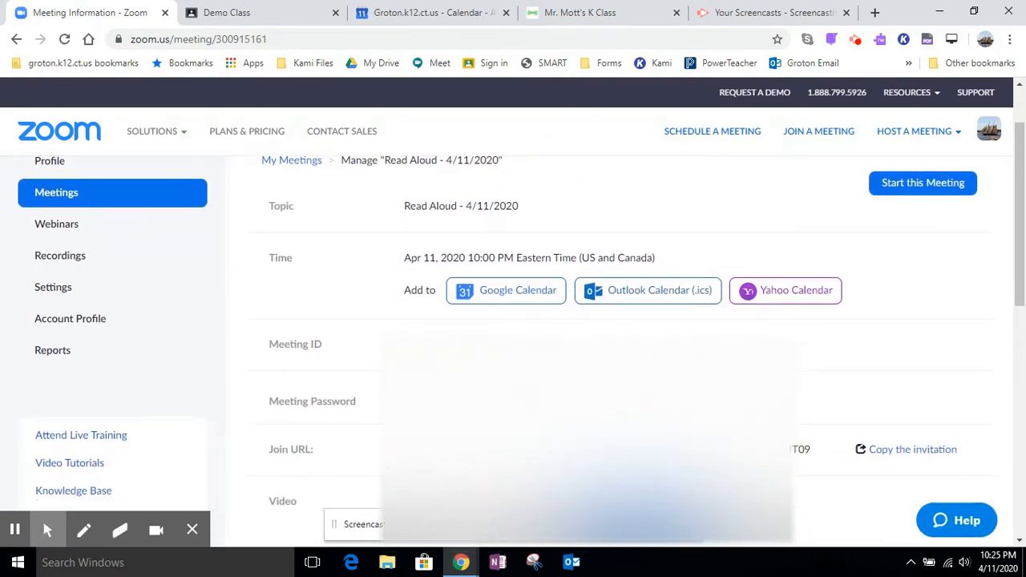
pyautogui.click(799, 449)
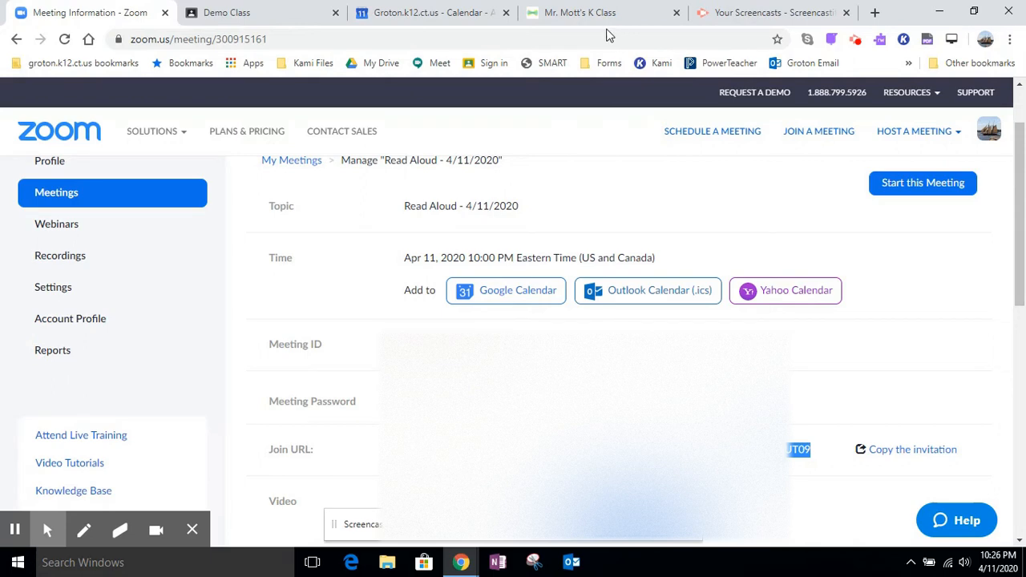
# Show the Add menu for Mr. Mott's K Class in the Seesaw tab.
pyautogui.click(580, 13)
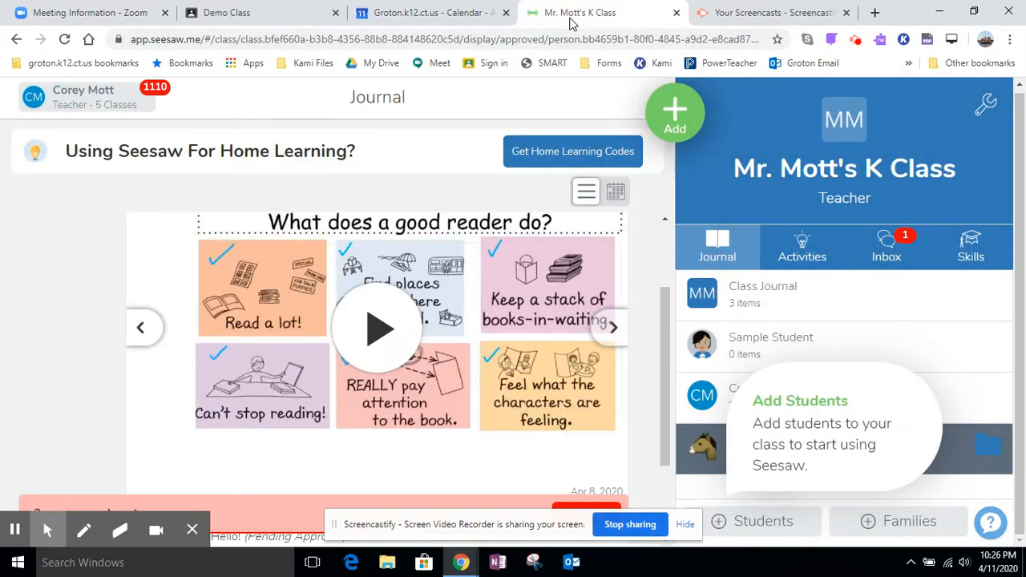
pyautogui.click(674, 112)
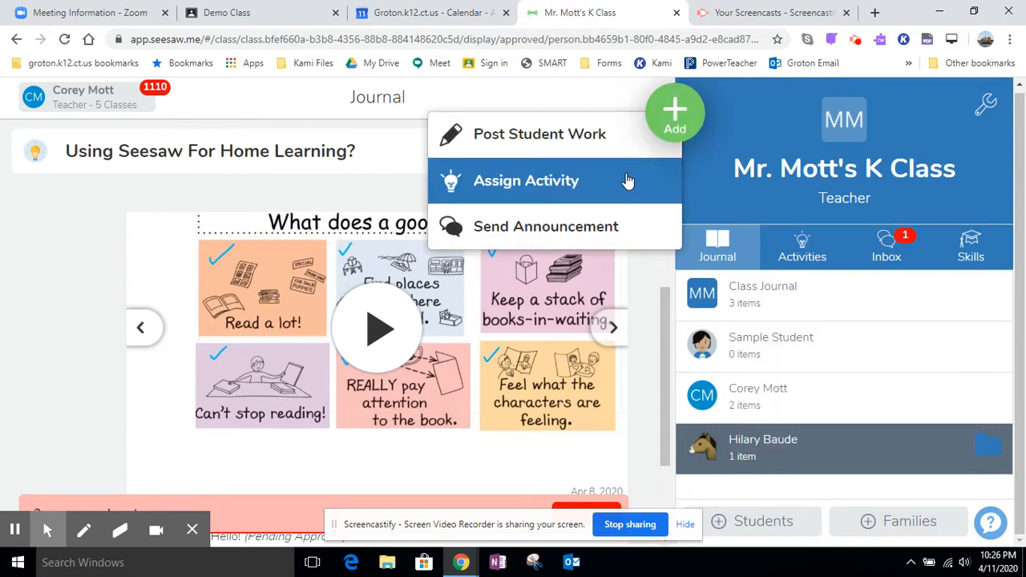
pyautogui.moveTo(609, 199)
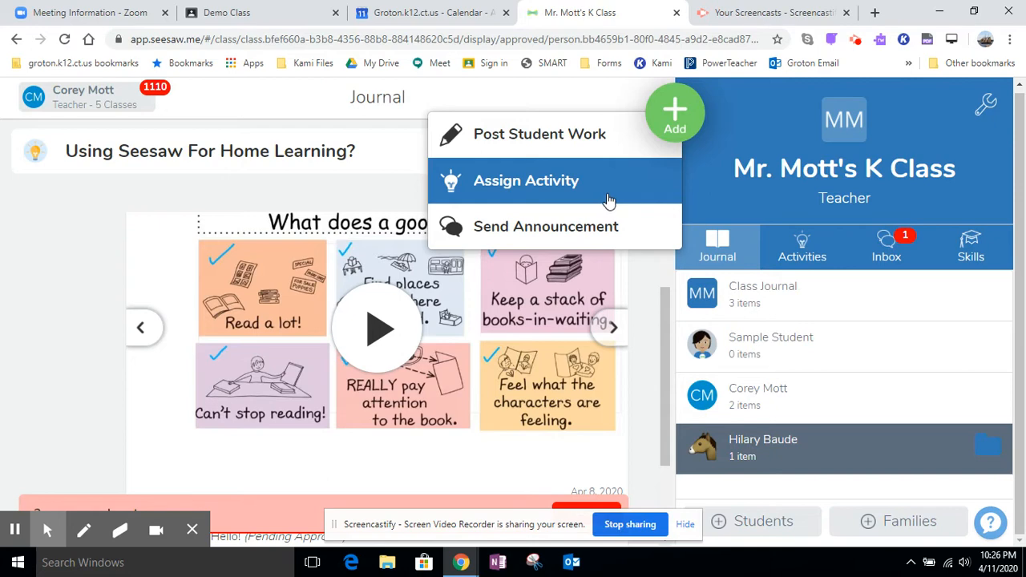
pyautogui.moveTo(609, 232)
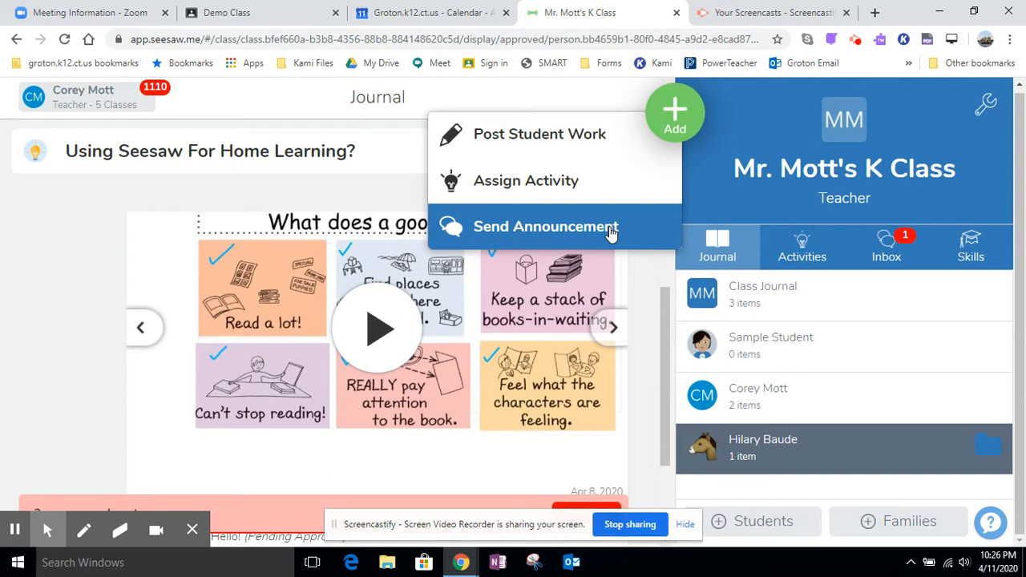
# Start a new announcement reading "Click here for today's Read Aloud!".
pyautogui.click(545, 226)
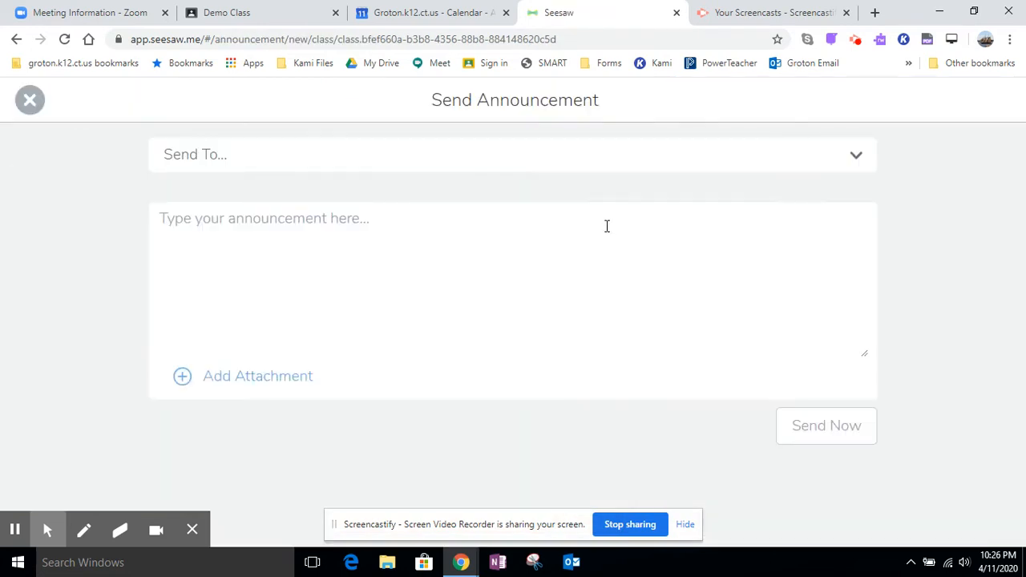
pyautogui.write('C')
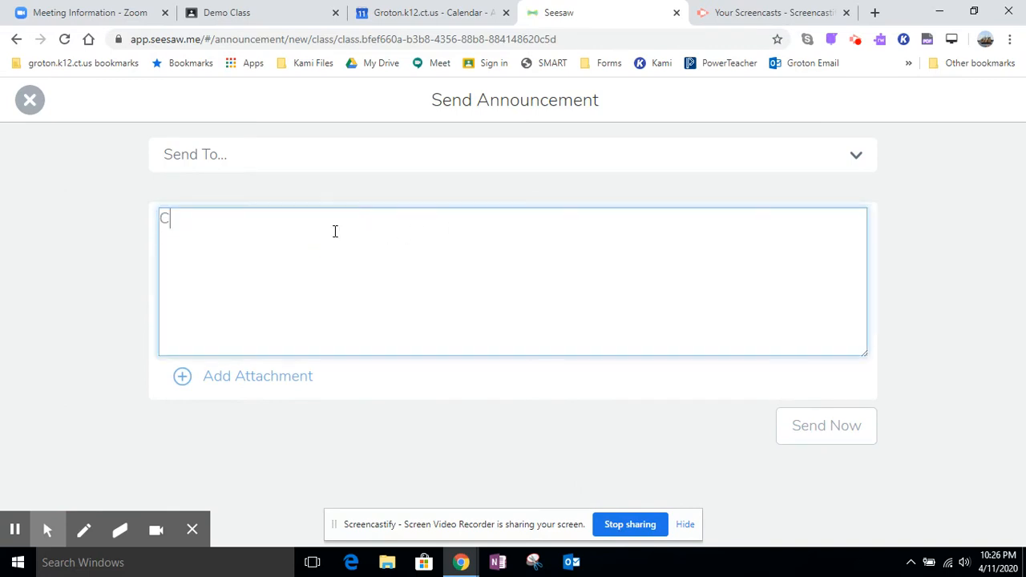
pyautogui.write('Click here for t')
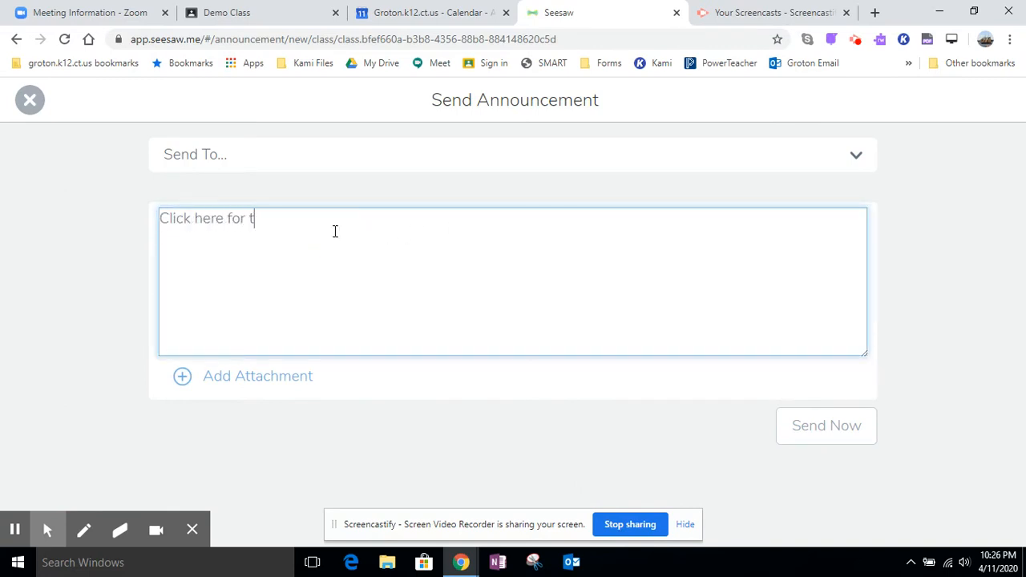
pyautogui.write("oday's Read A")
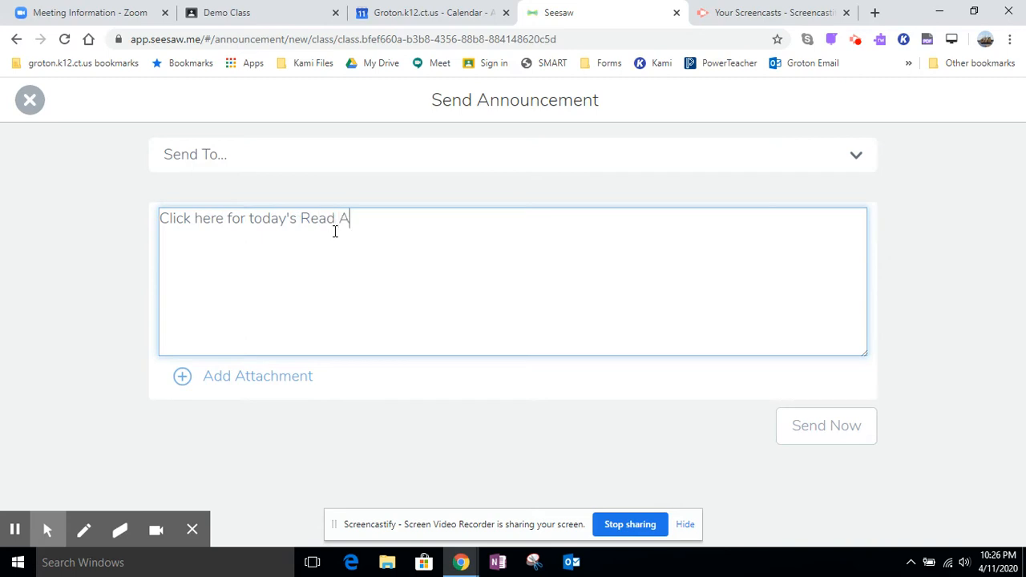
pyautogui.write('lou')
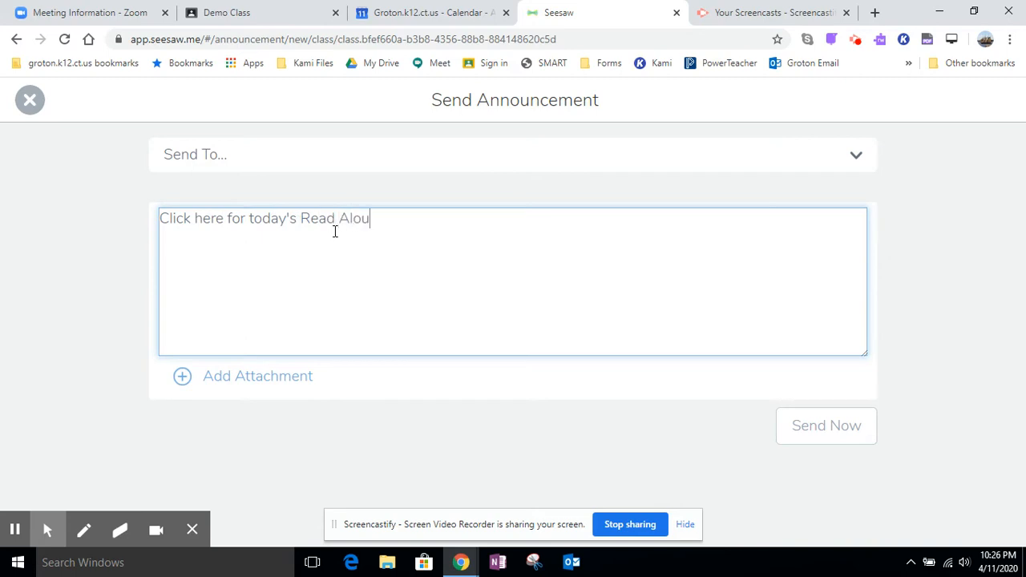
pyautogui.write('d!')
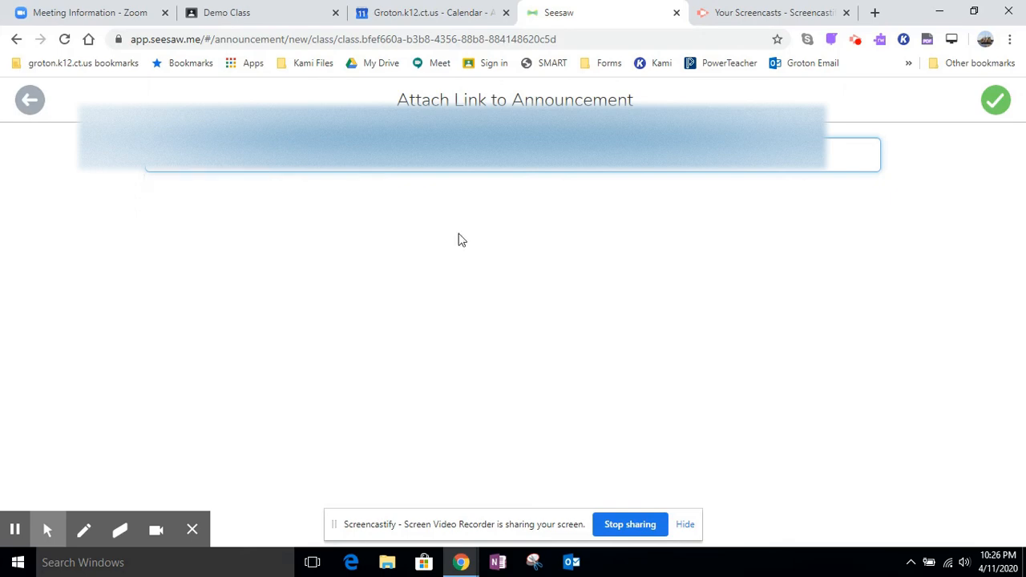
# Load the pasted Zoom link's preview and attach it to the announcement.
pyautogui.click(996, 100)
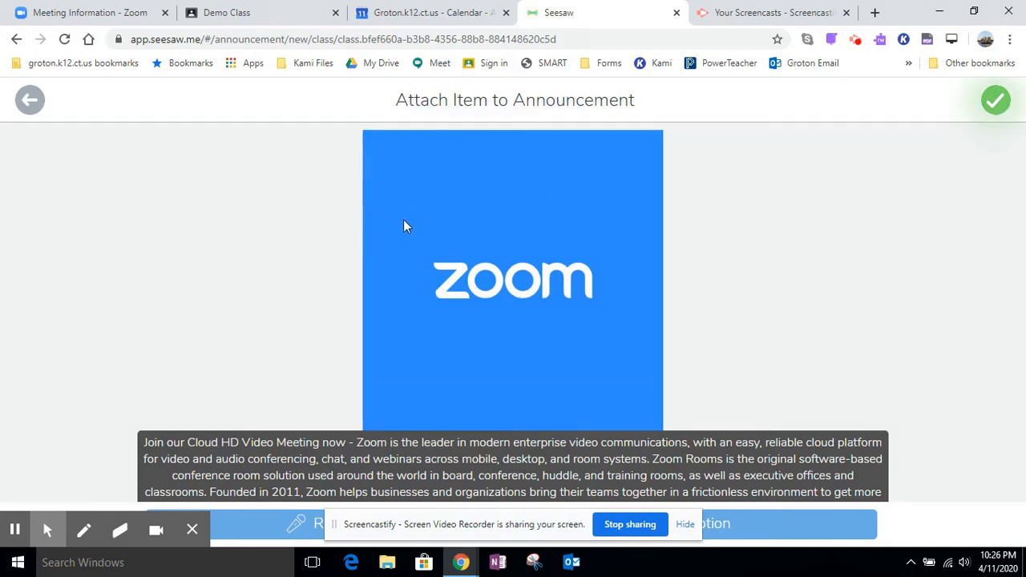
pyautogui.moveTo(996, 99)
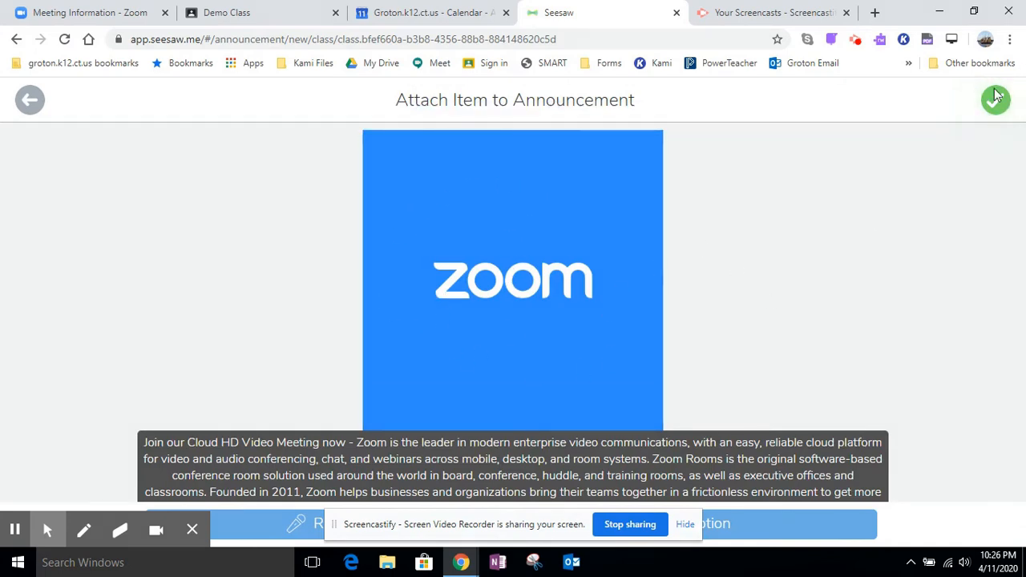
pyautogui.click(996, 100)
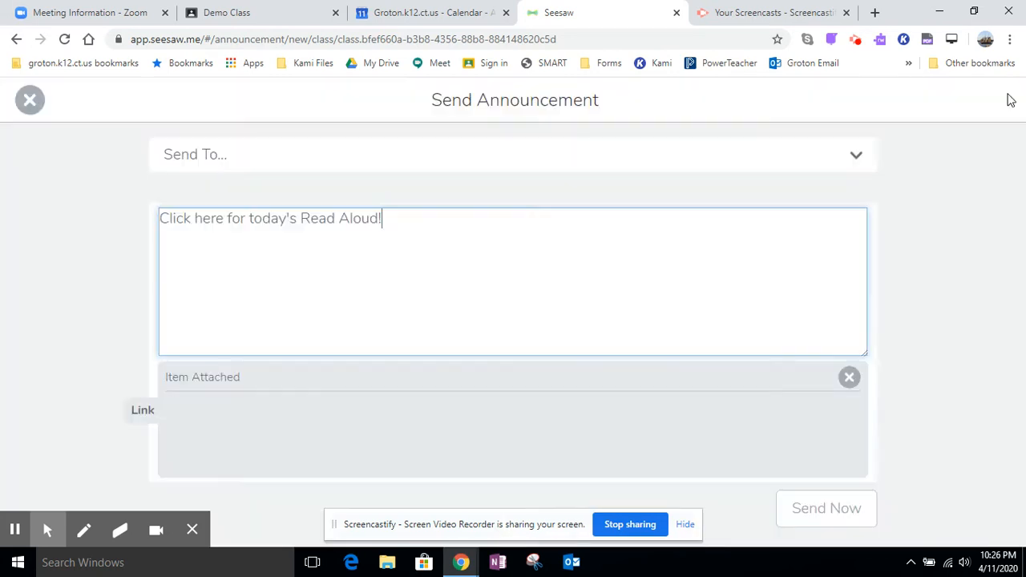
# Address the announcement to All Students and send it now to the 3 students.
pyautogui.click(141, 410)
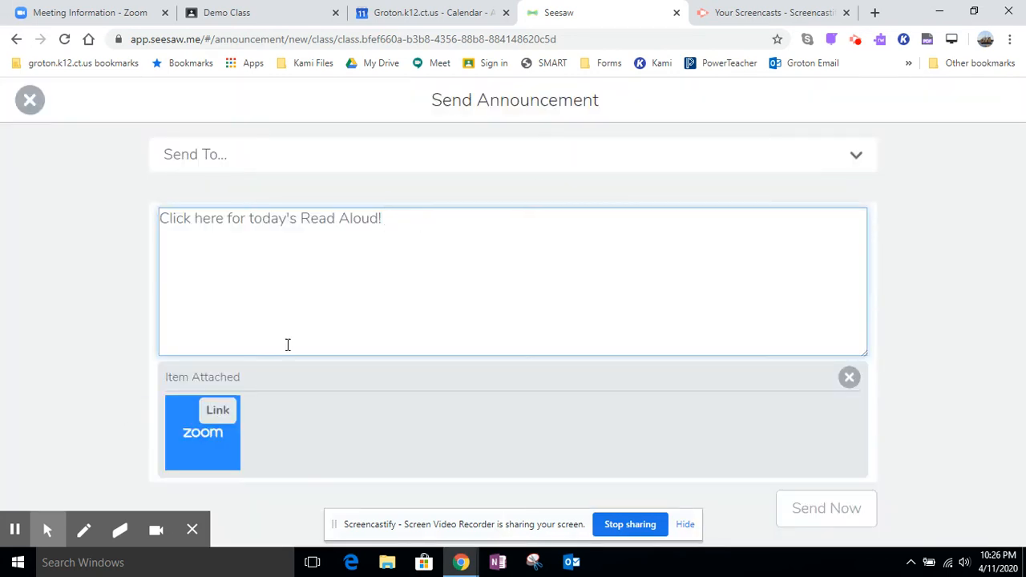
pyautogui.moveTo(298, 303)
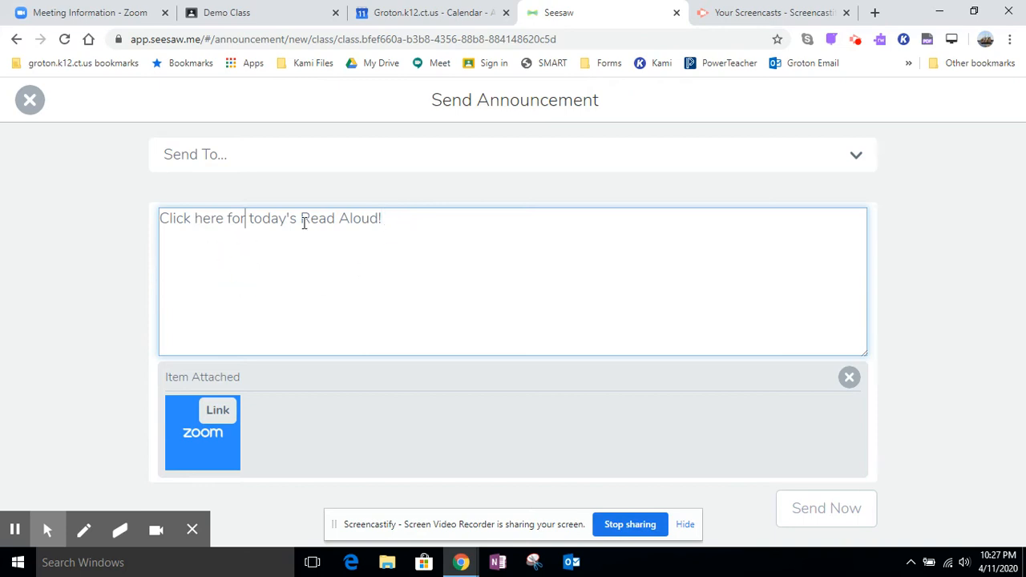
pyautogui.moveTo(271, 365)
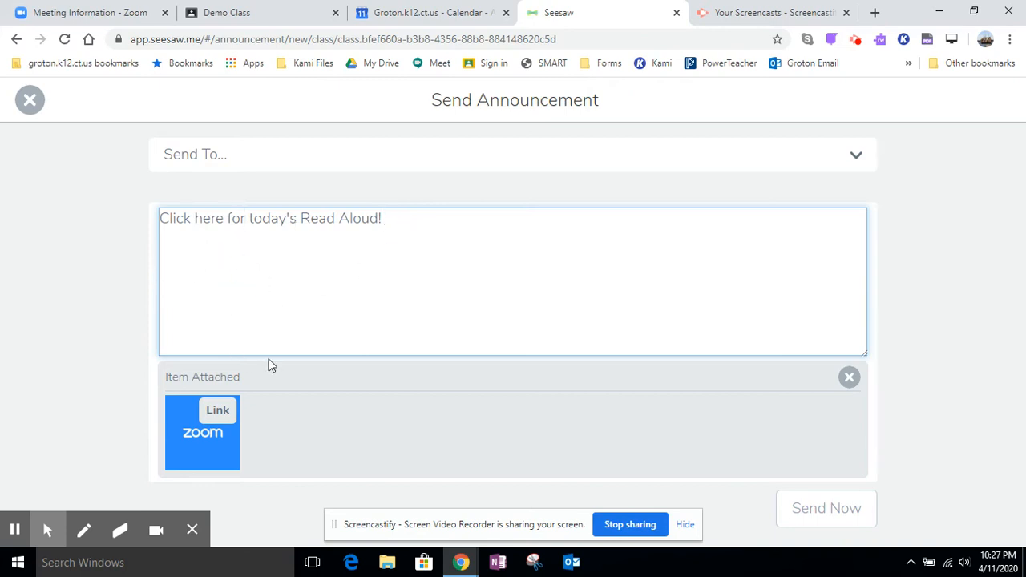
pyautogui.moveTo(200, 436)
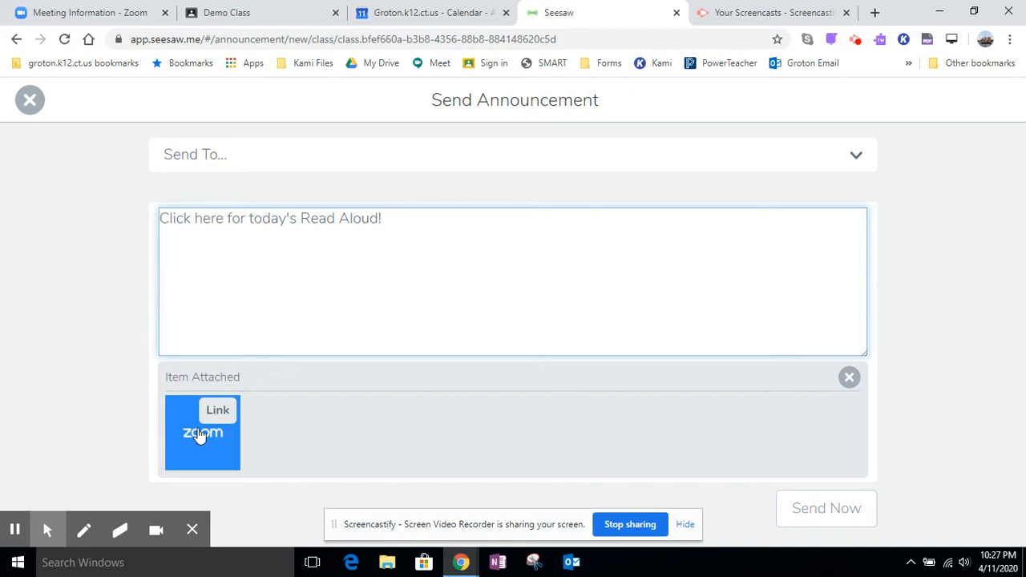
pyautogui.moveTo(392, 186)
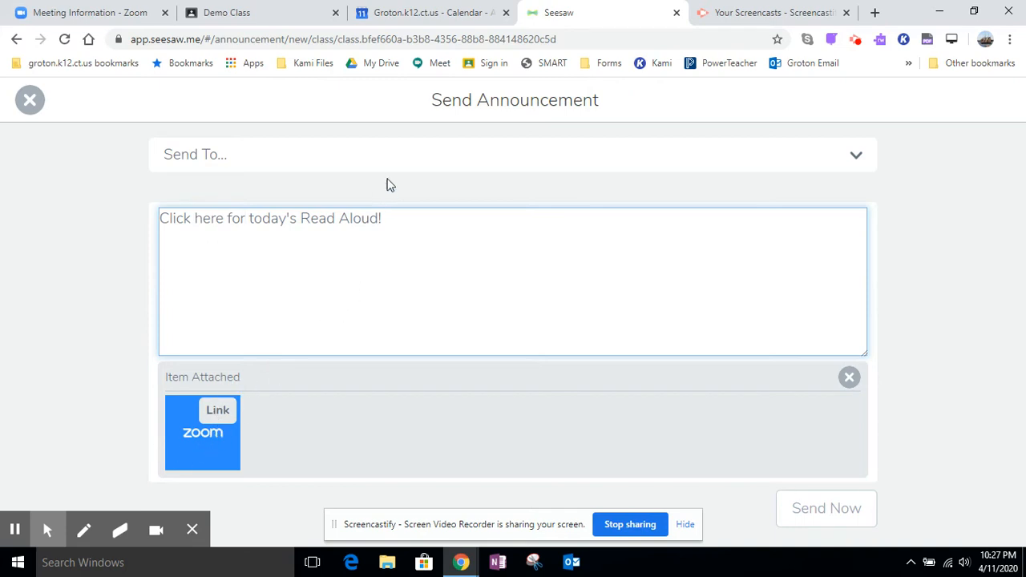
pyautogui.click(513, 154)
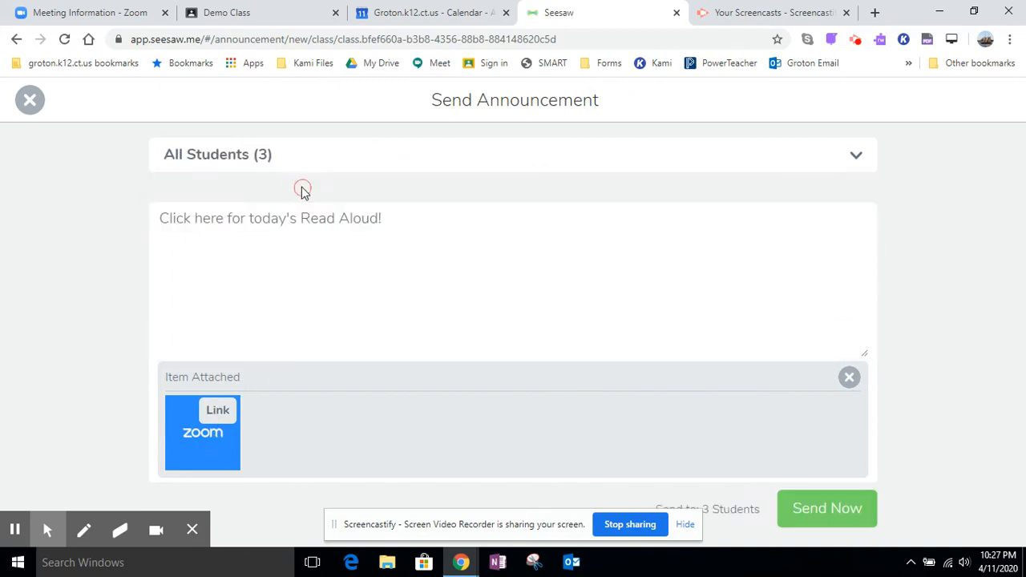
pyautogui.moveTo(761, 471)
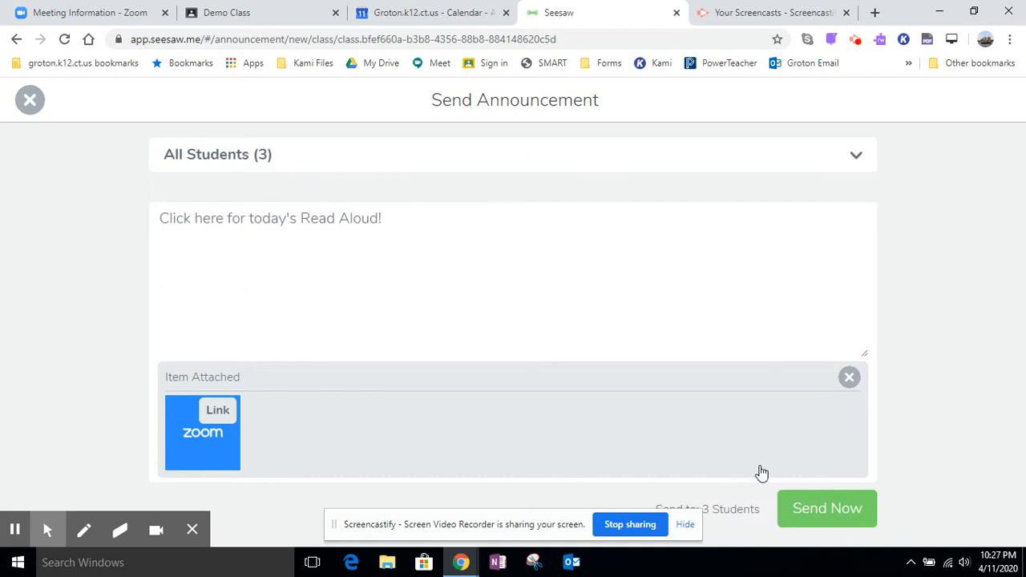
pyautogui.moveTo(855, 167)
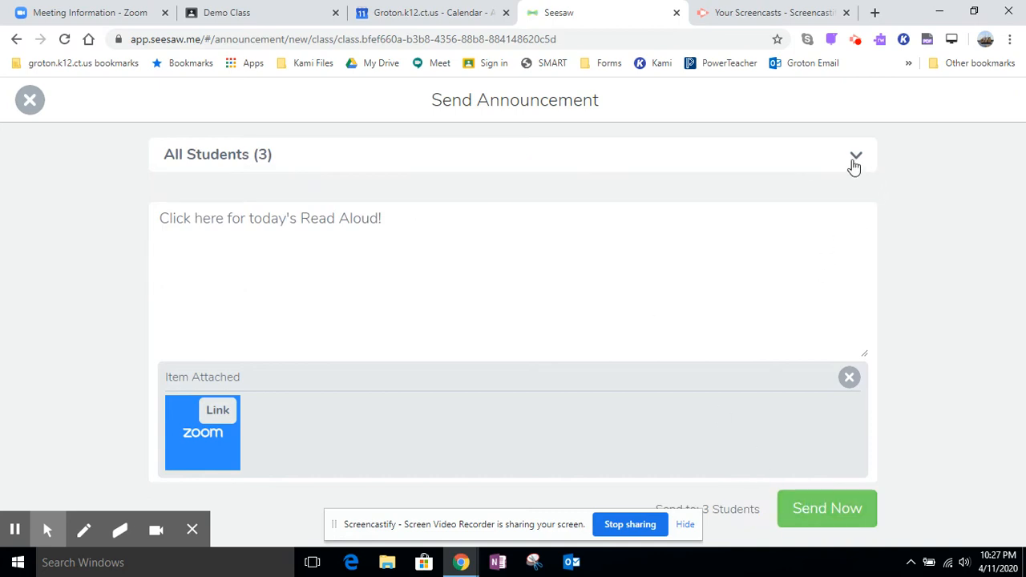
pyautogui.moveTo(827, 508)
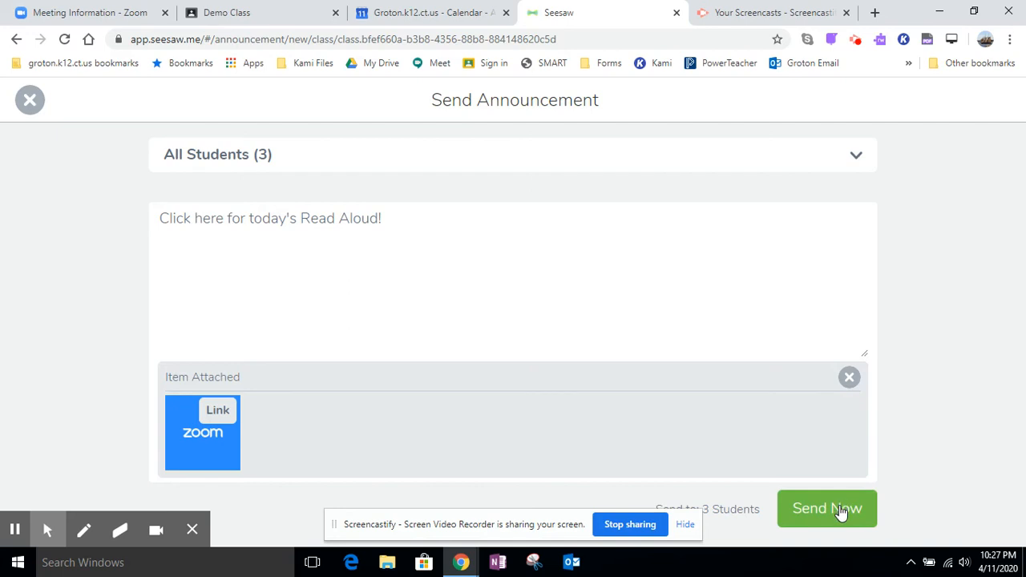
pyautogui.click(827, 508)
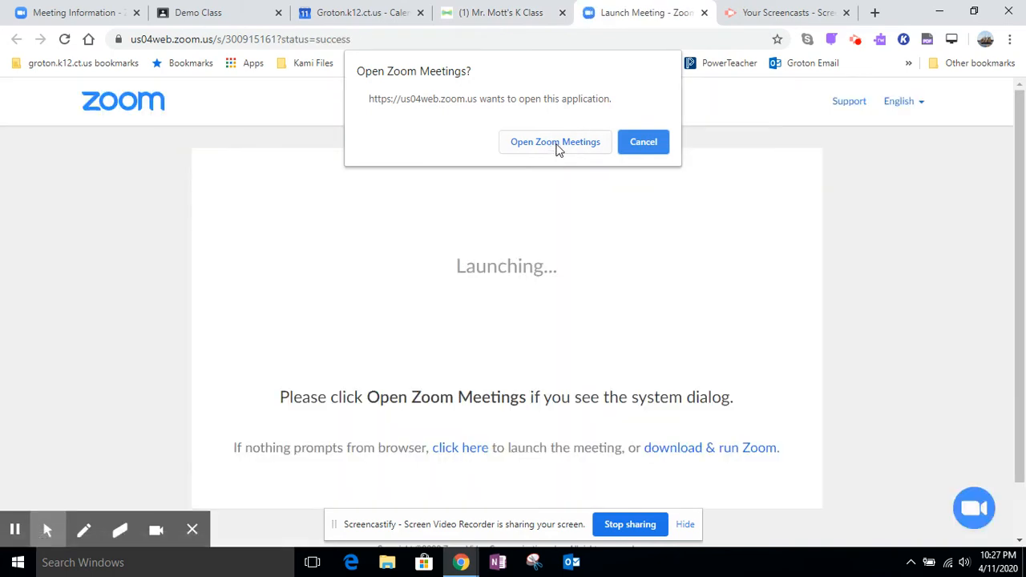
# Dismiss the Zoom launch prompt, return to the class inbox and choose Assign Activity.
pyautogui.click(555, 141)
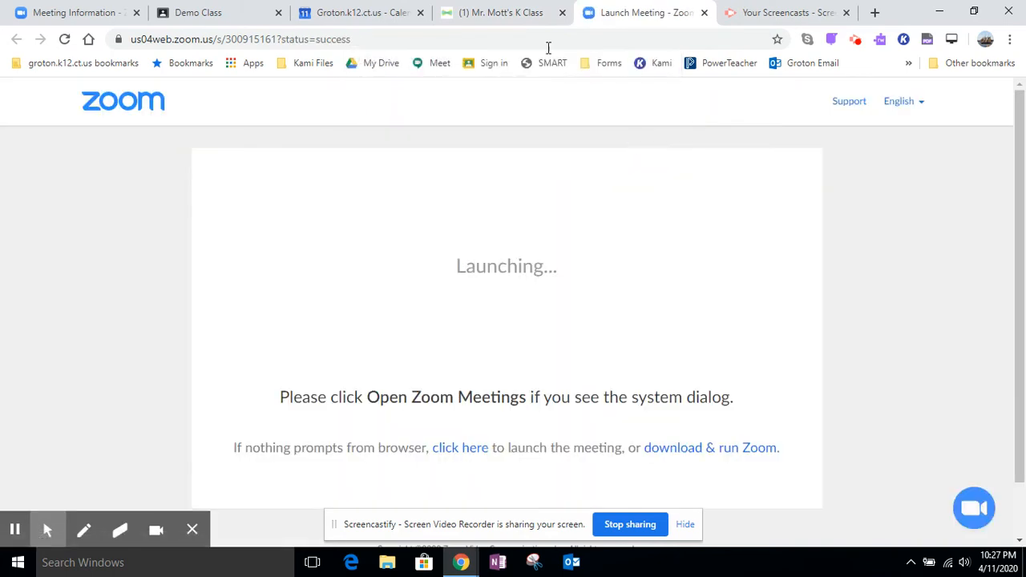
pyautogui.click(501, 13)
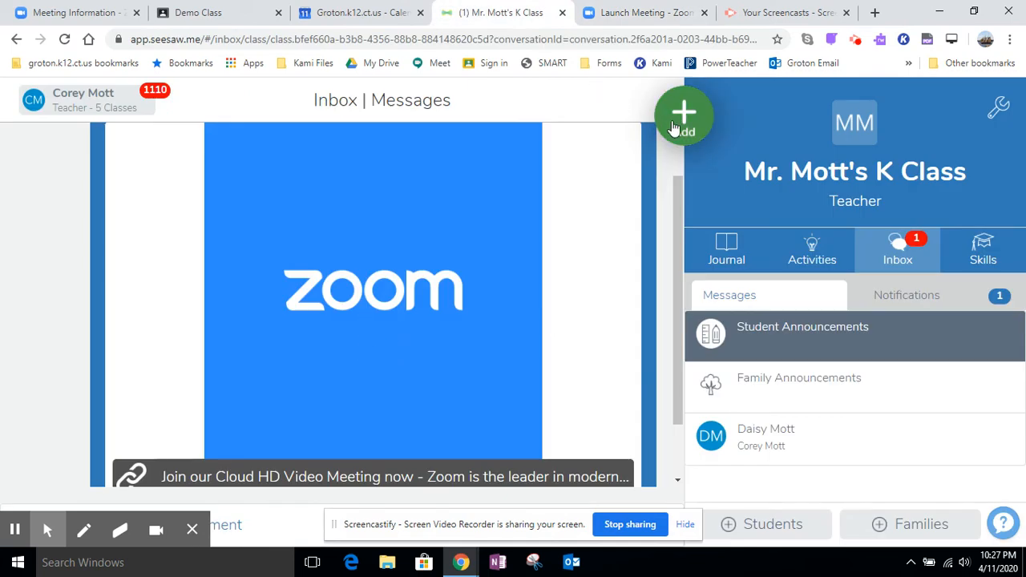
pyautogui.click(683, 116)
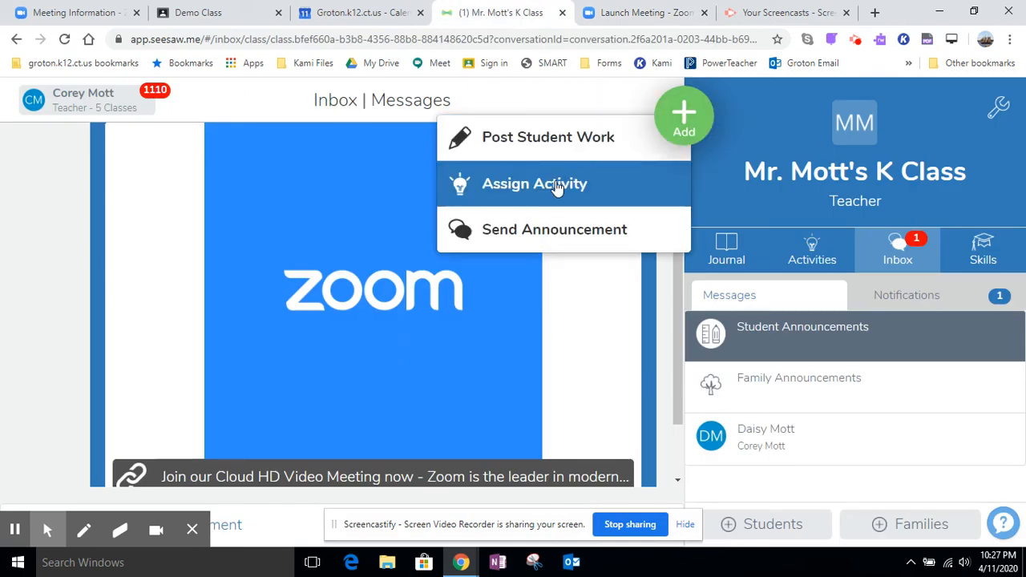
pyautogui.click(535, 183)
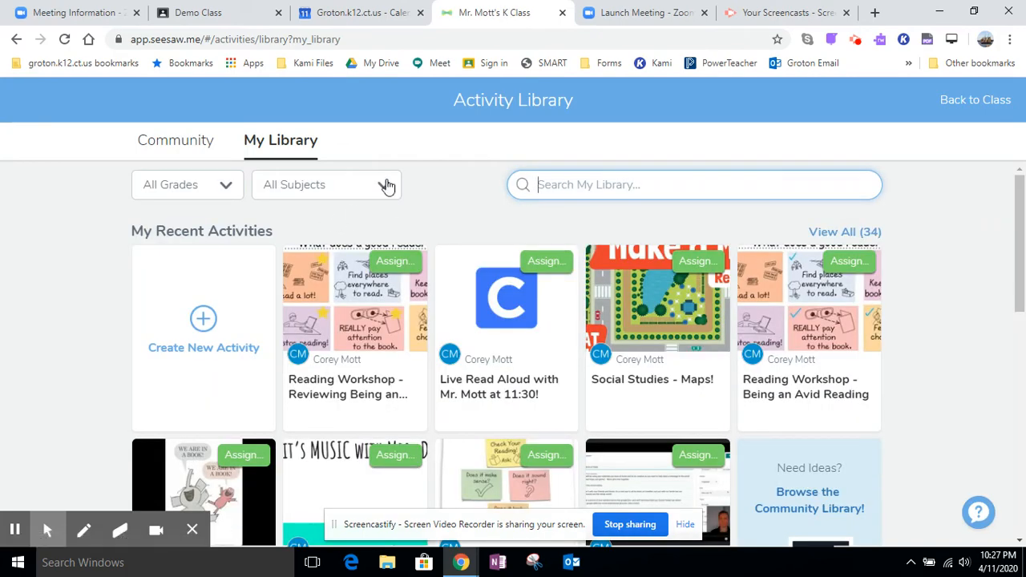
# Create a new activity named "Read Aloud at 10:00am today" with instructions about the link.
pyautogui.click(202, 329)
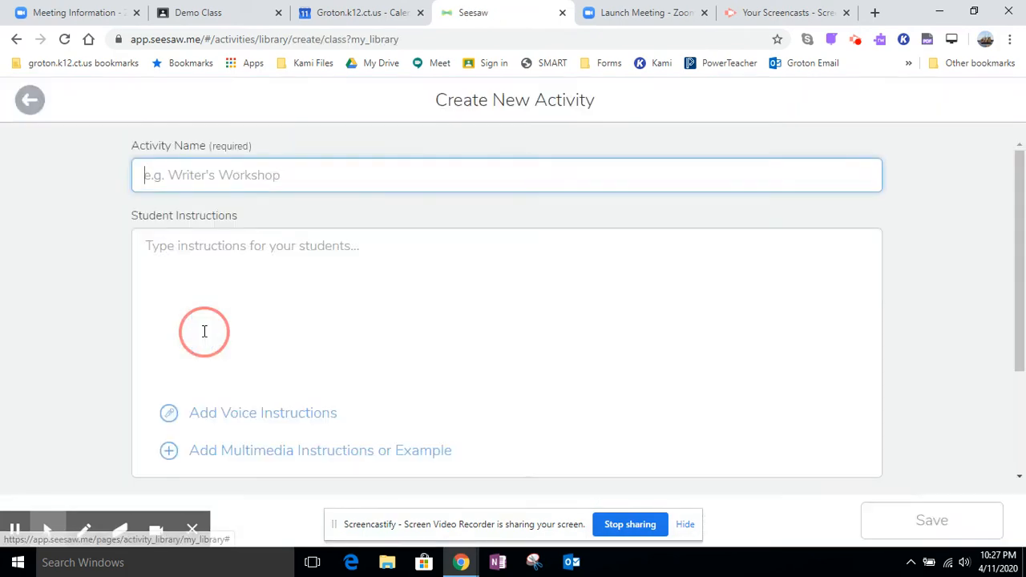
pyautogui.write('Read')
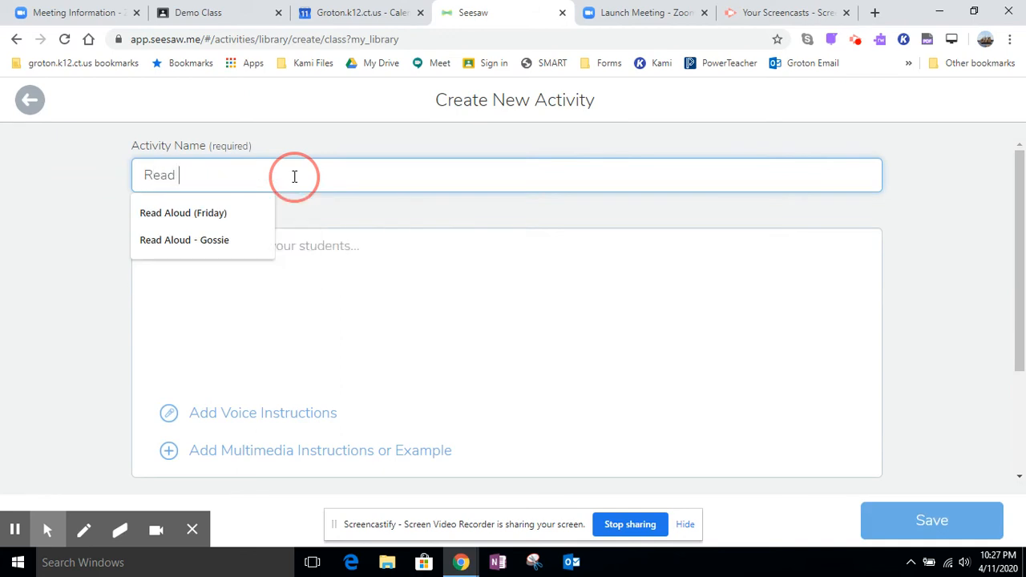
pyautogui.write('Aloud at 1')
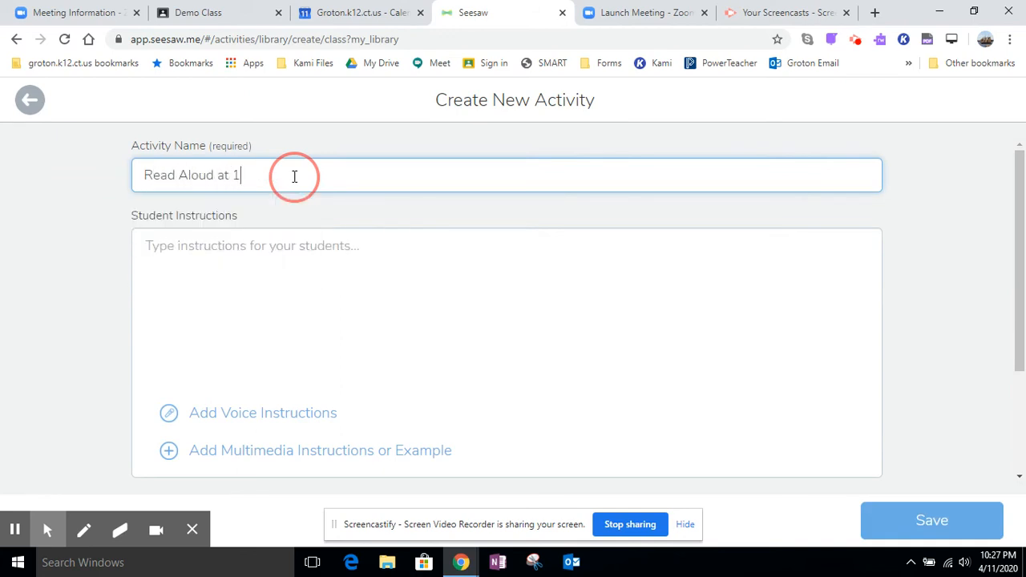
pyautogui.write('0:00am today!')
pyautogui.click(507, 353)
pyautogui.write('Click on the ')
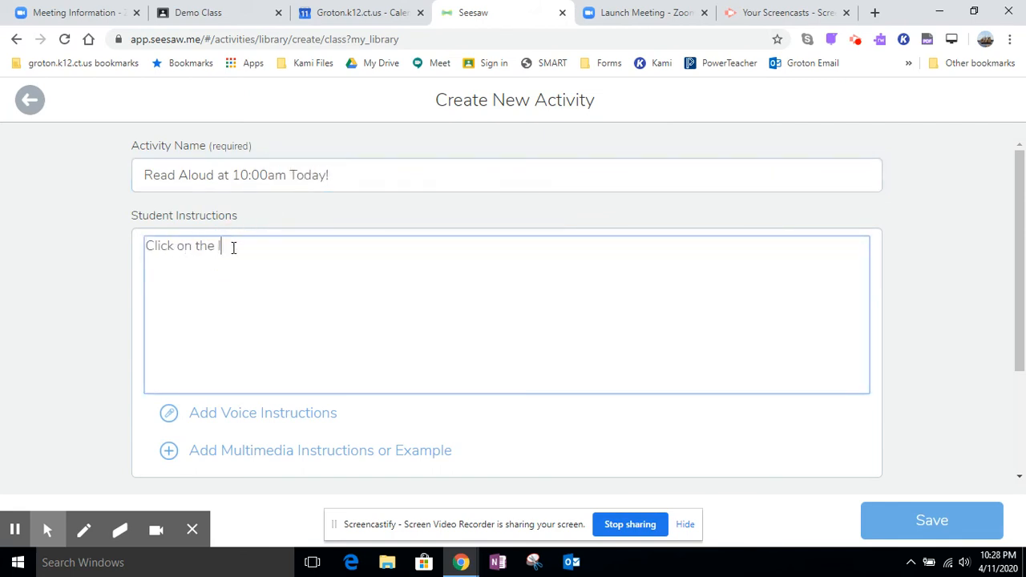
pyautogui.write('link to a')
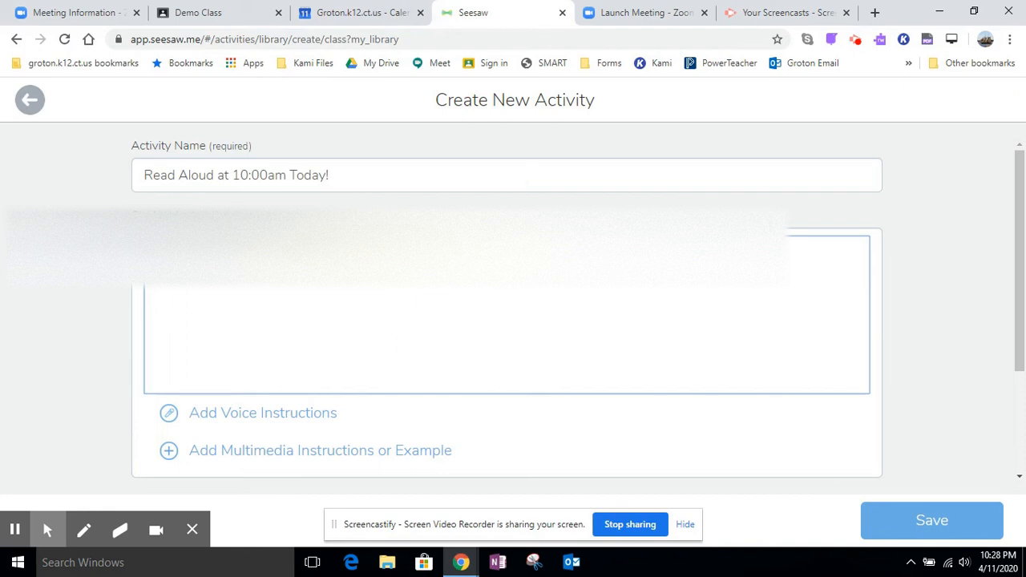
pyautogui.moveTo(701, 427)
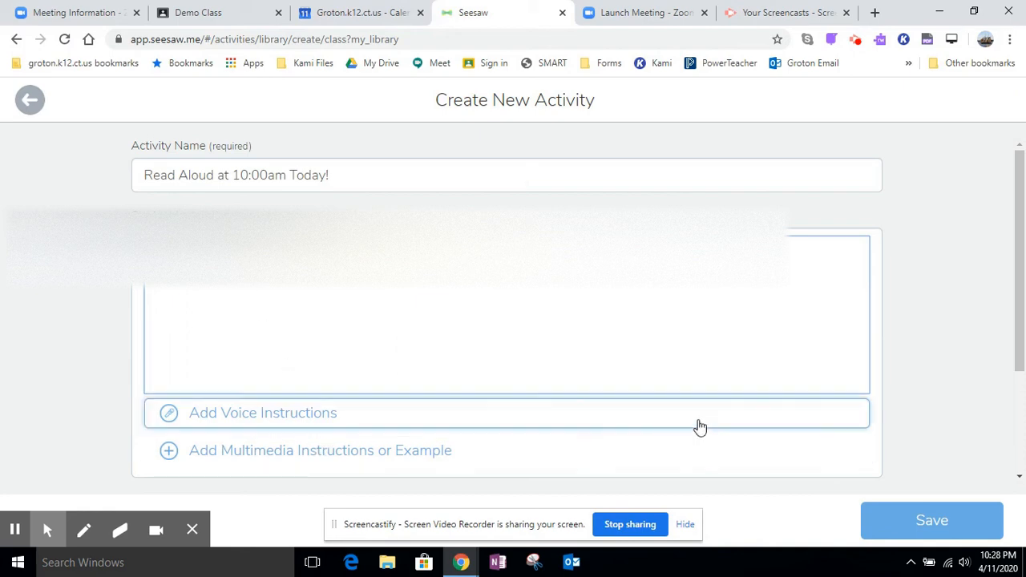
pyautogui.scroll(-3)
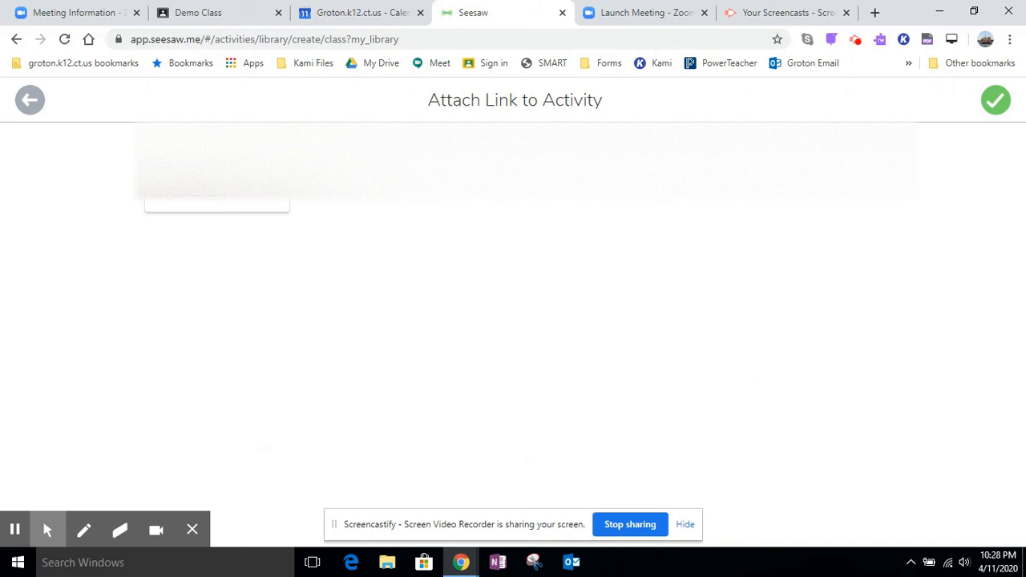
# Attach the Zoom meeting link as the activity's example and check the Example Attached area.
pyautogui.click(996, 99)
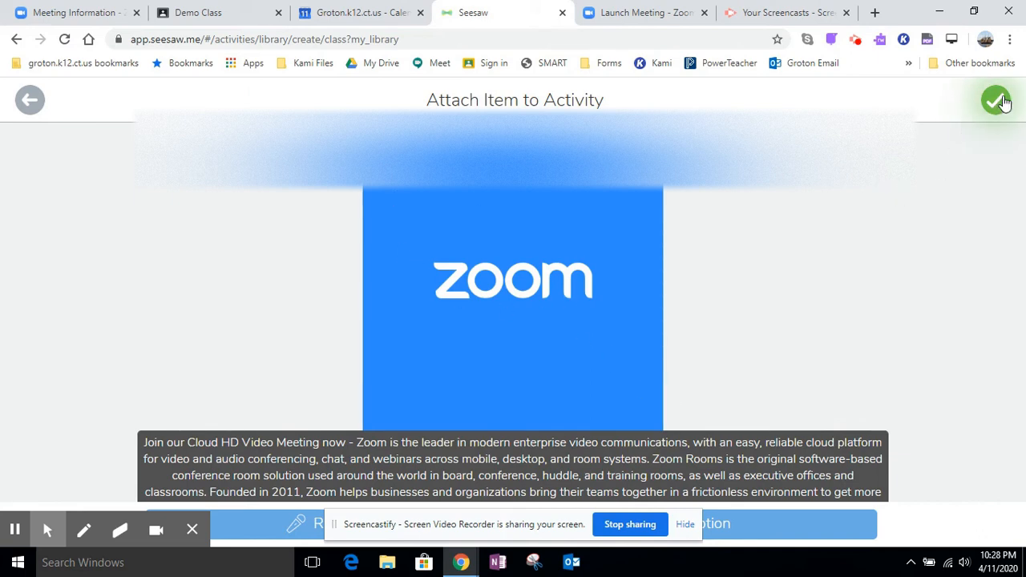
pyautogui.click(998, 100)
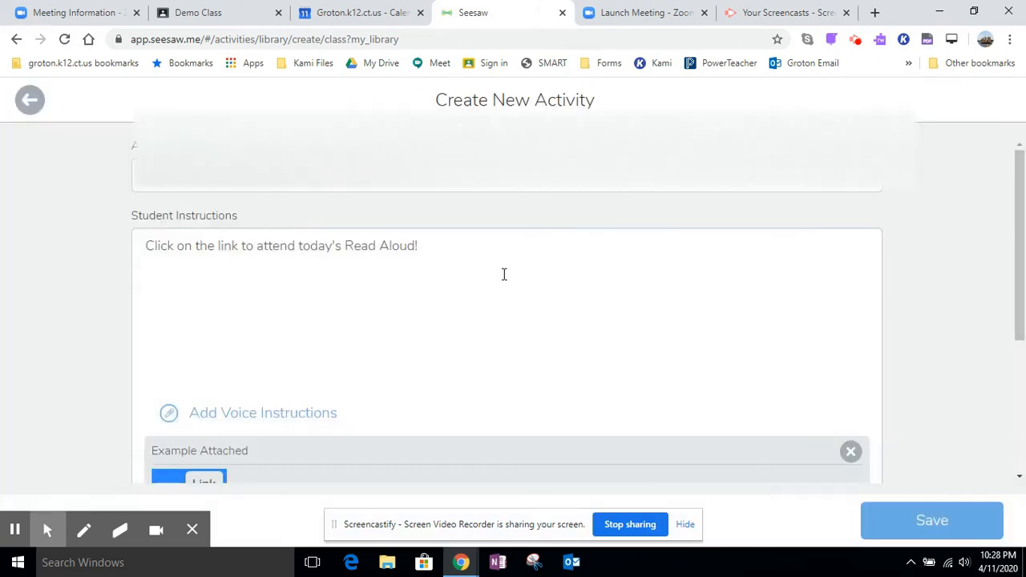
pyautogui.moveTo(808, 364)
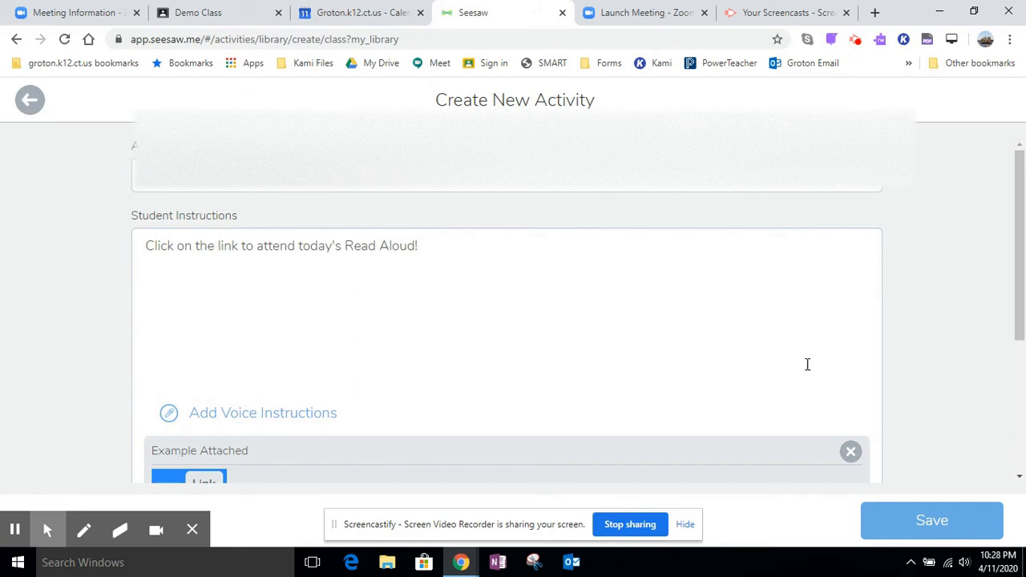
pyautogui.scroll(-3)
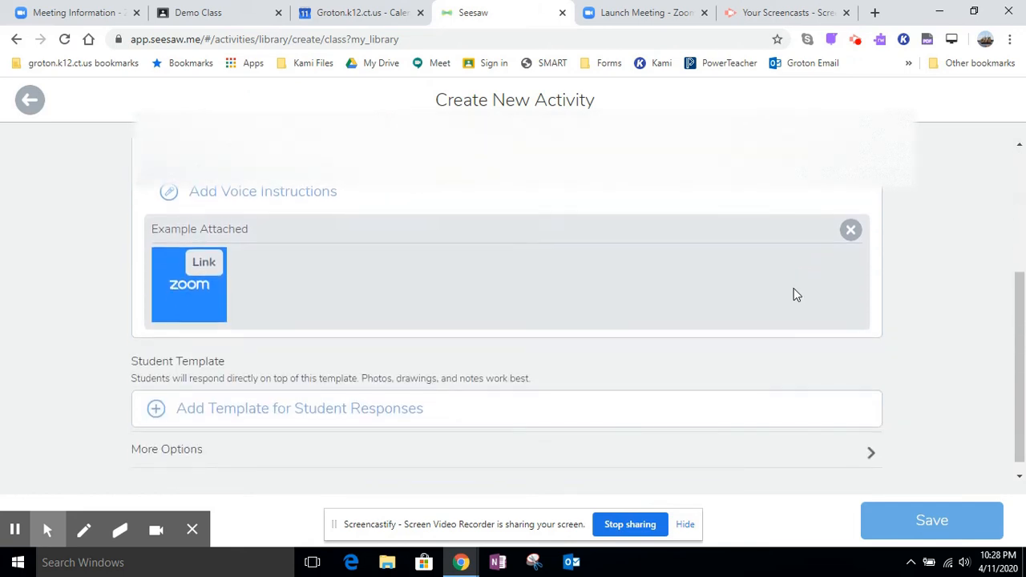
pyautogui.scroll(3)
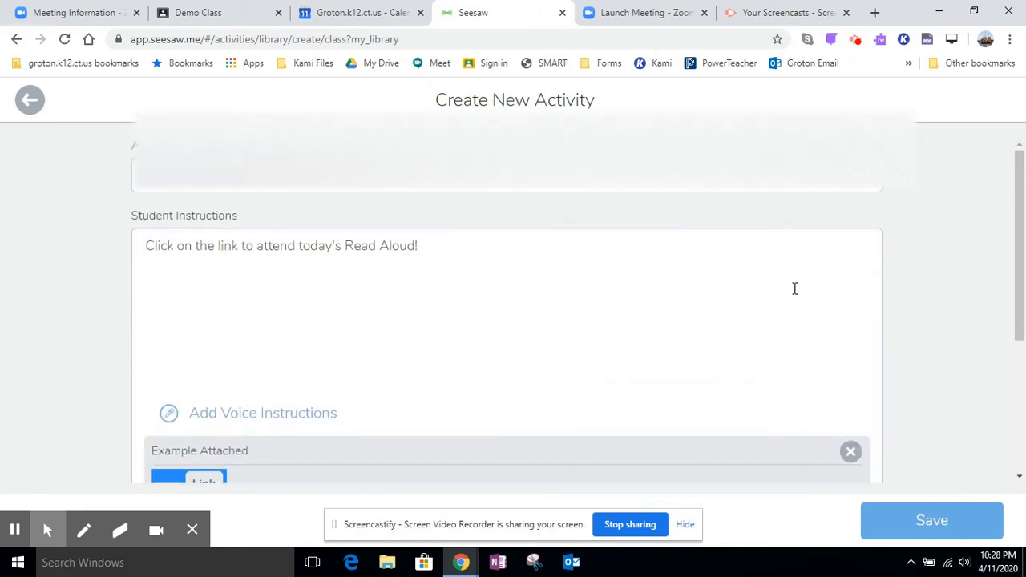
pyautogui.moveTo(917, 516)
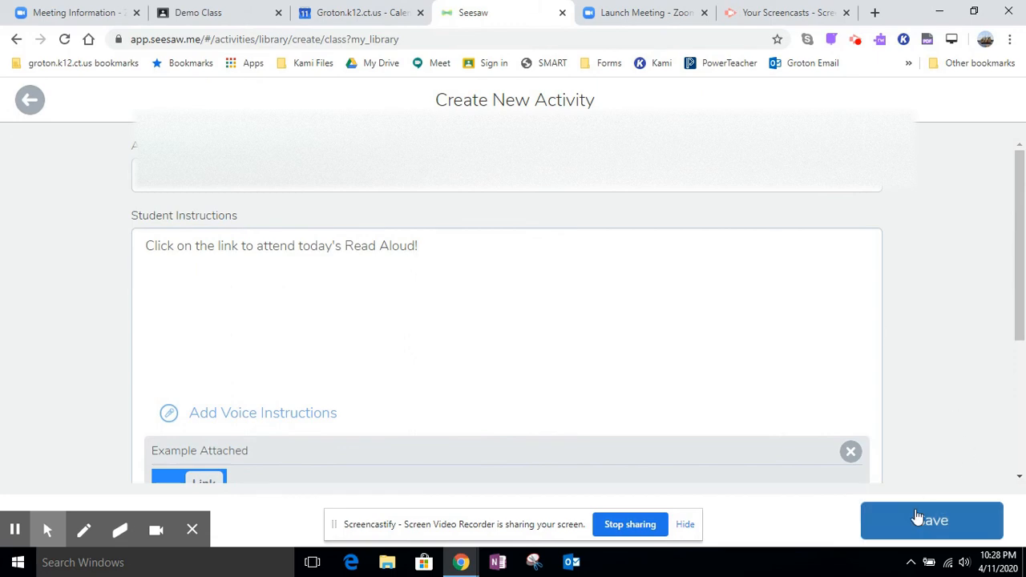
# Save the Read Aloud activity and choose Mr. Mott's K Class to receive it.
pyautogui.click(931, 520)
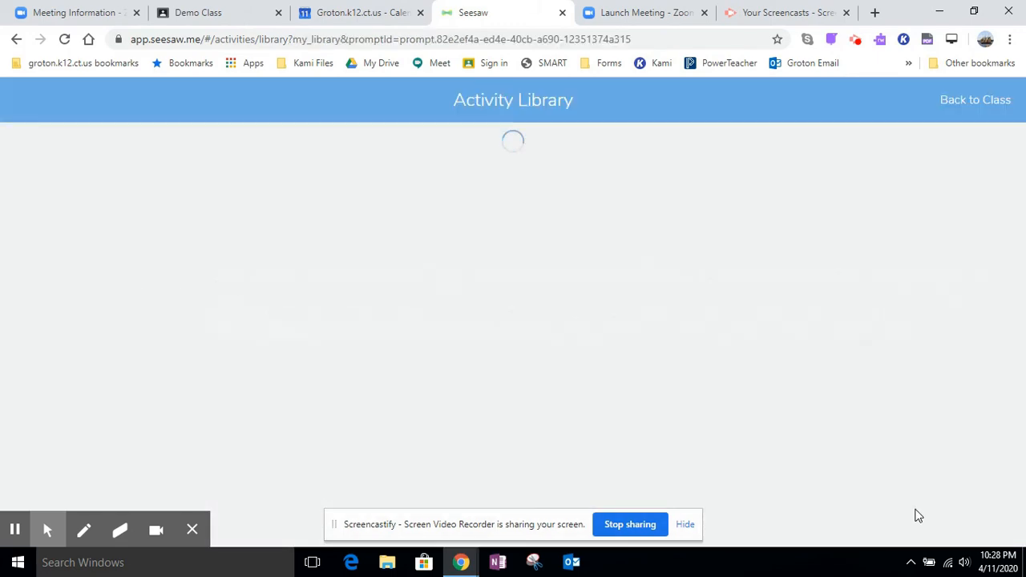
pyautogui.click(827, 207)
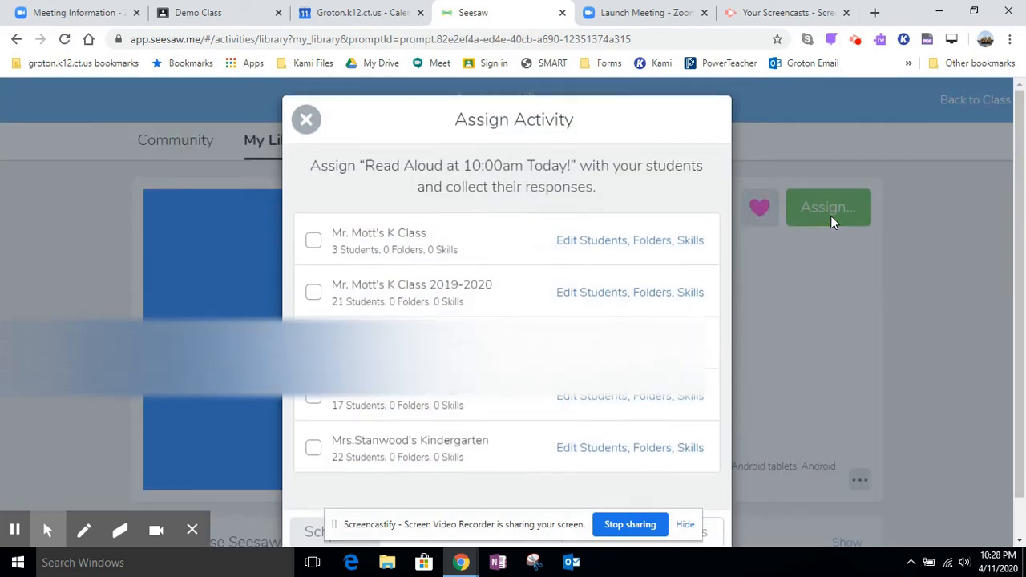
pyautogui.click(313, 244)
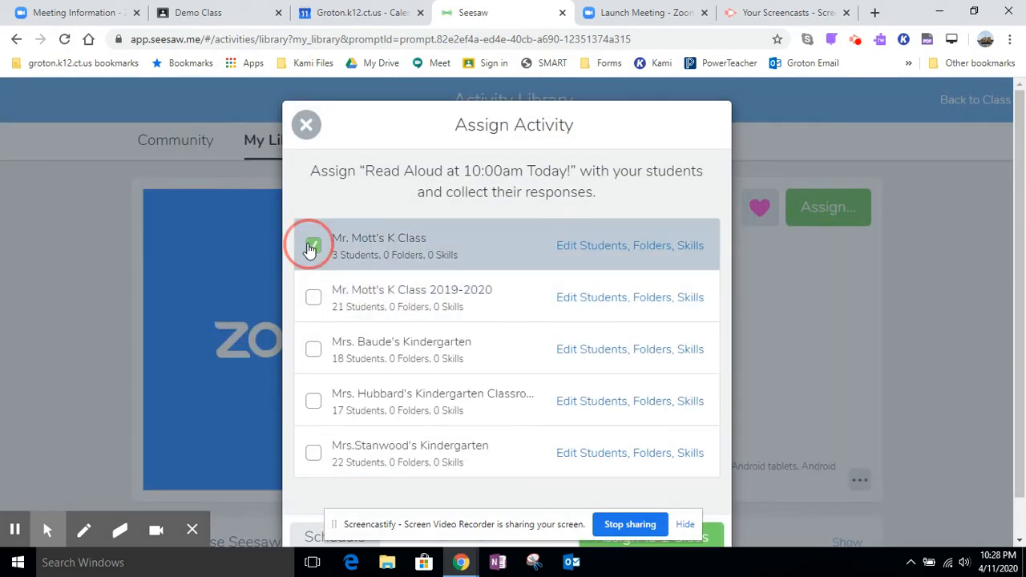
# Clear the student selection, pick two individual students and confirm them.
pyautogui.click(312, 245)
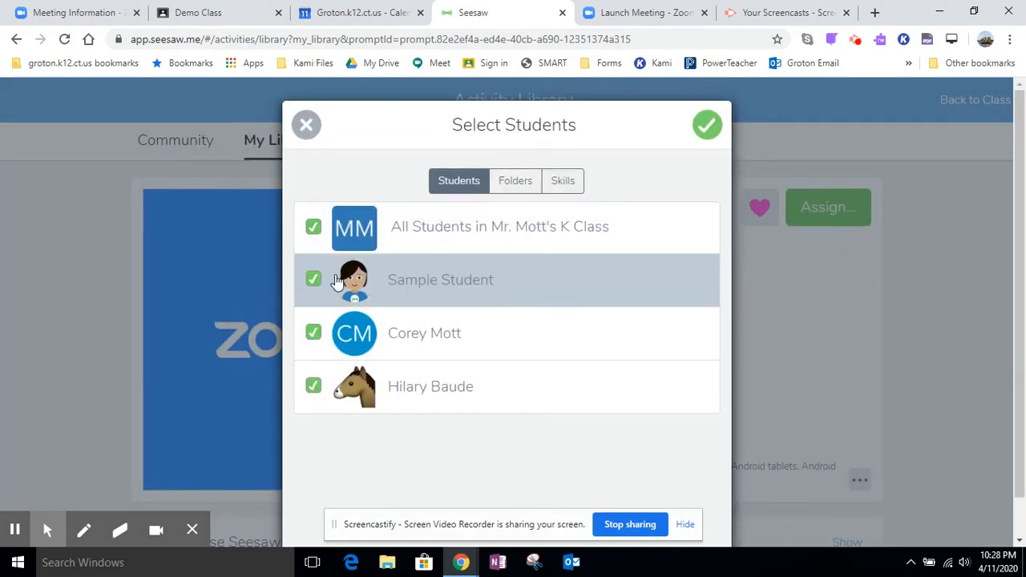
pyautogui.click(314, 228)
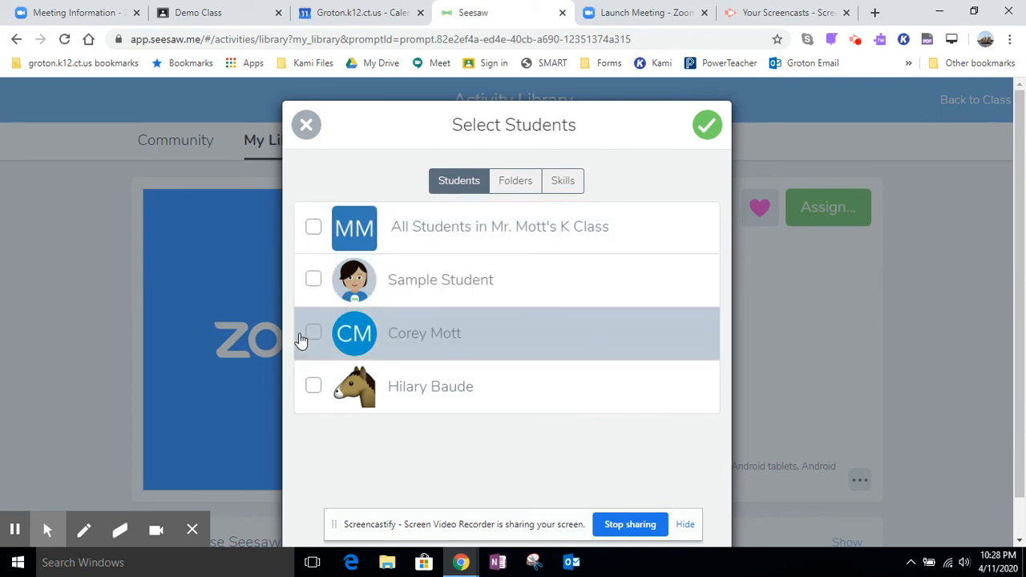
pyautogui.click(312, 279)
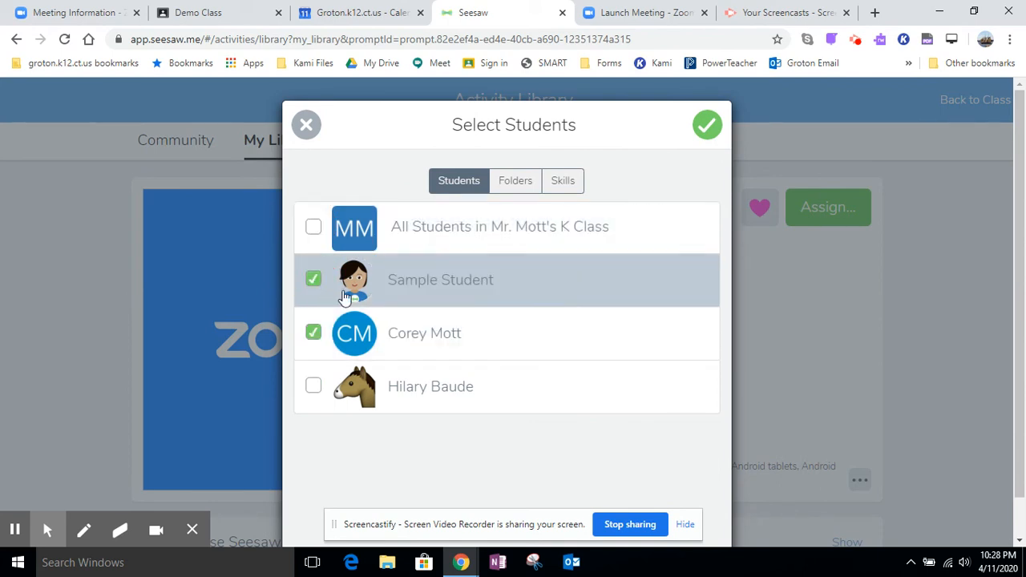
pyautogui.click(706, 125)
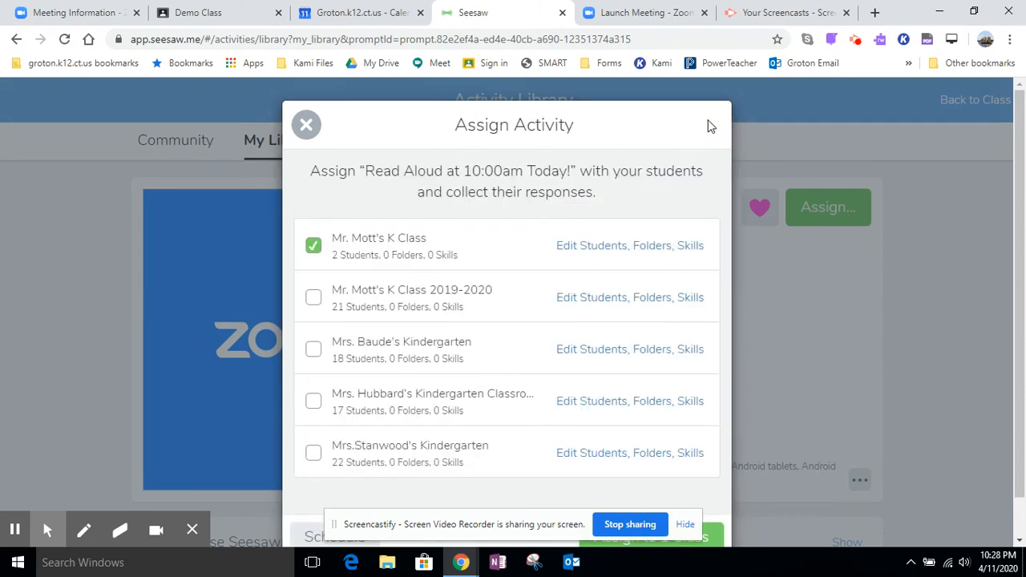
pyautogui.moveTo(718, 551)
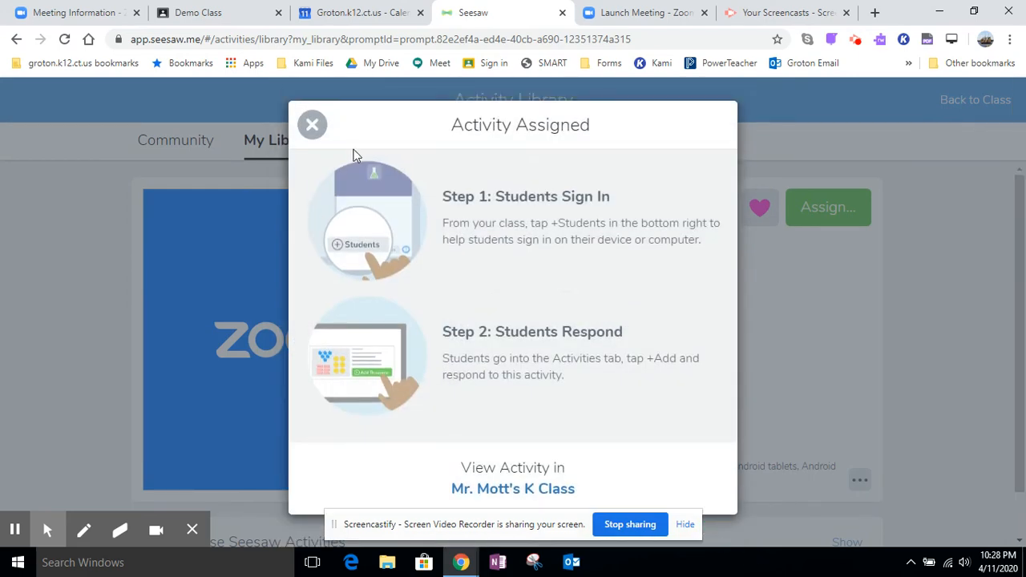
# Close the Activity Assigned confirmation to return to My Library.
pyautogui.click(311, 125)
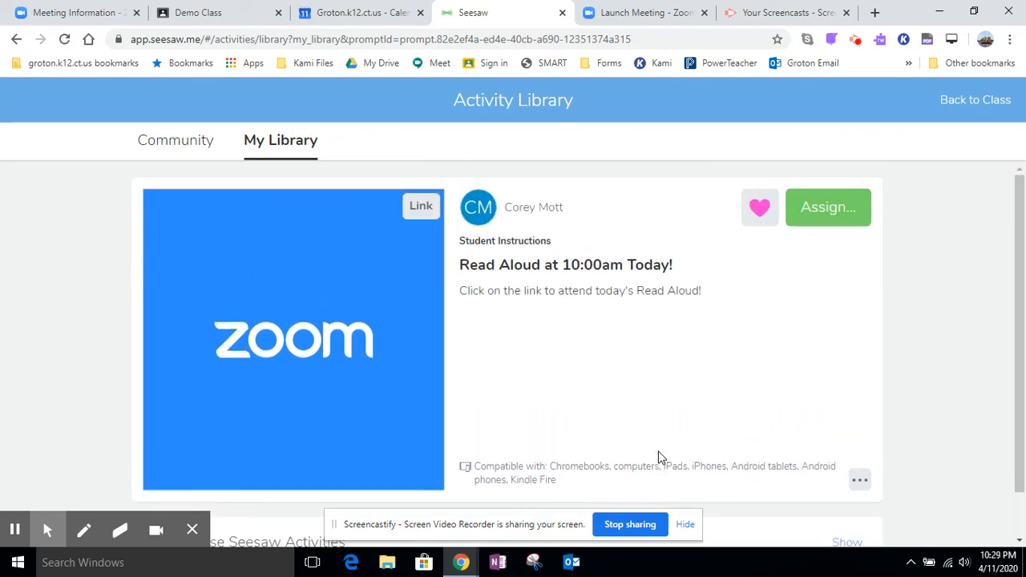
pyautogui.moveTo(362, 367)
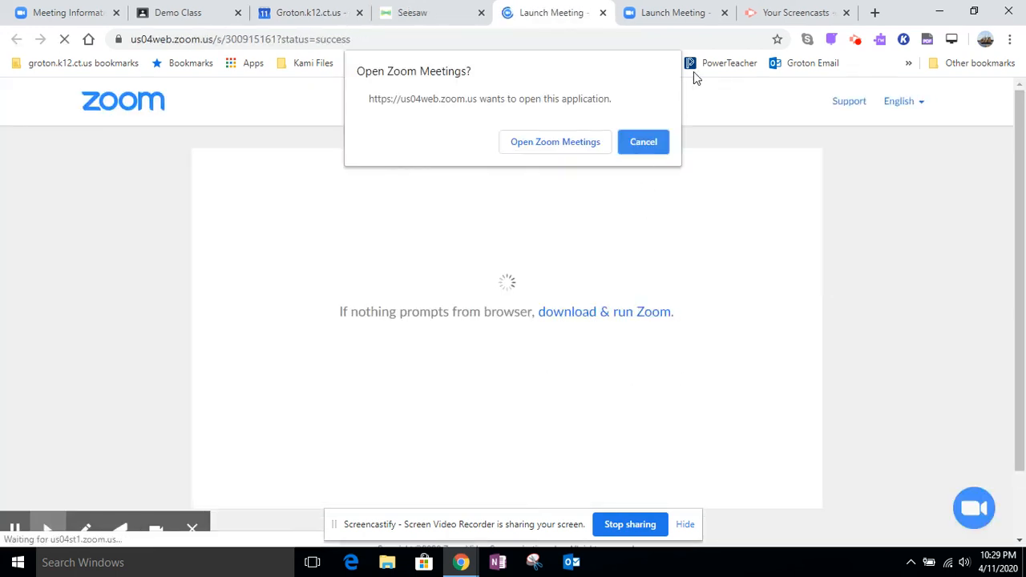
# Cancel the Open Zoom Meetings prompt and return to the Seesaw library tab.
pyautogui.click(555, 141)
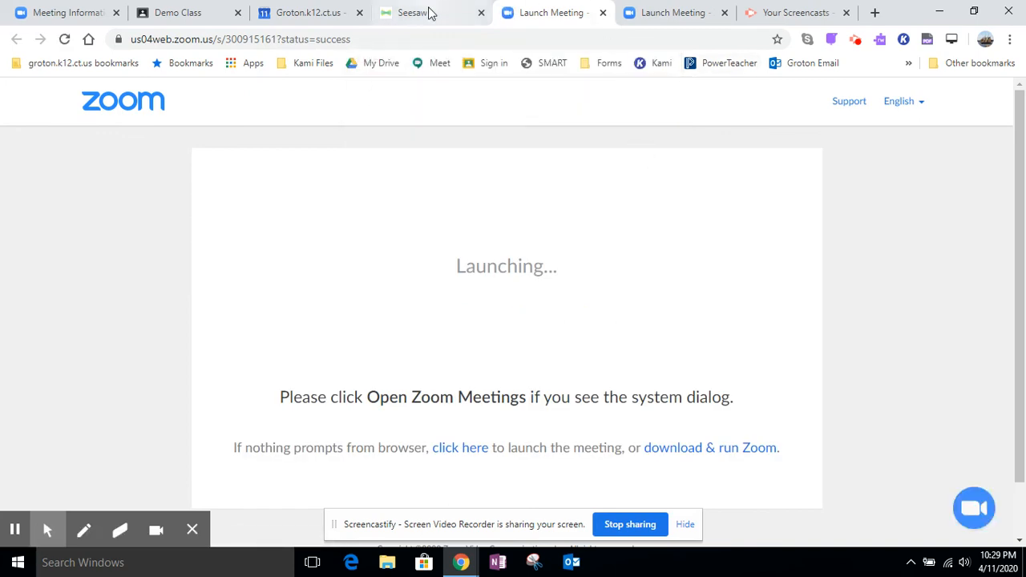
pyautogui.click(410, 13)
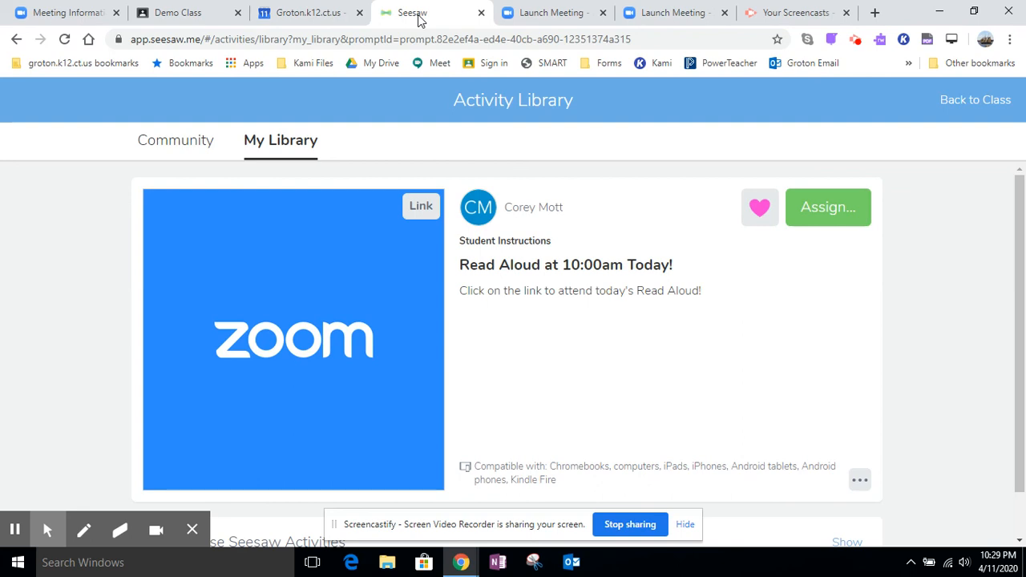
pyautogui.moveTo(709, 234)
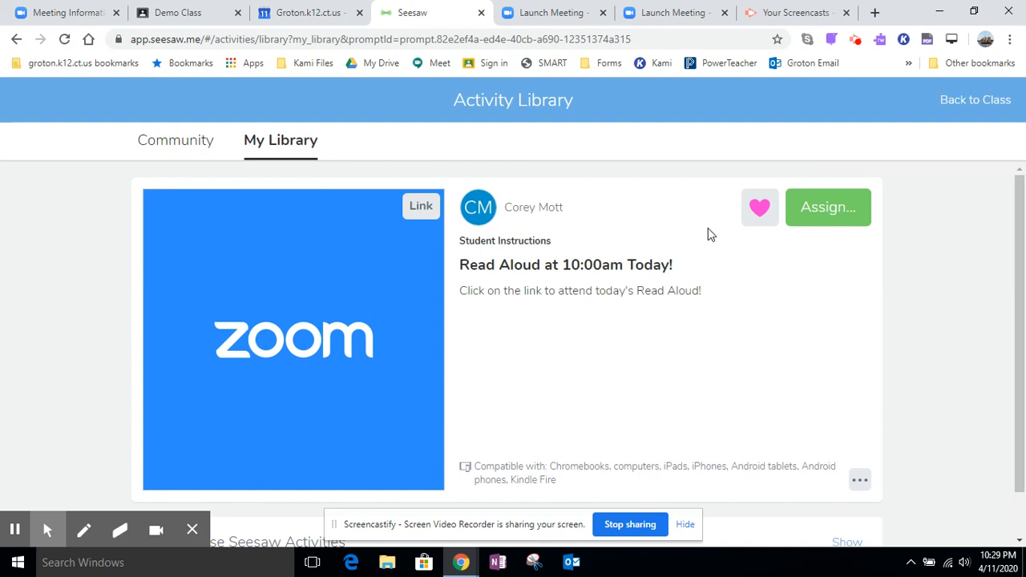
pyautogui.moveTo(976, 119)
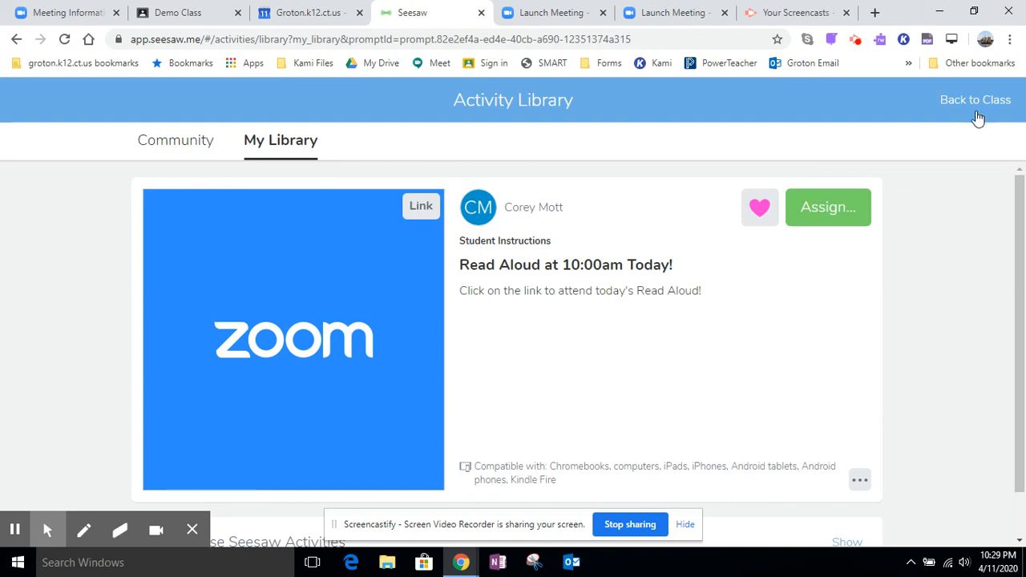
pyautogui.moveTo(856, 38)
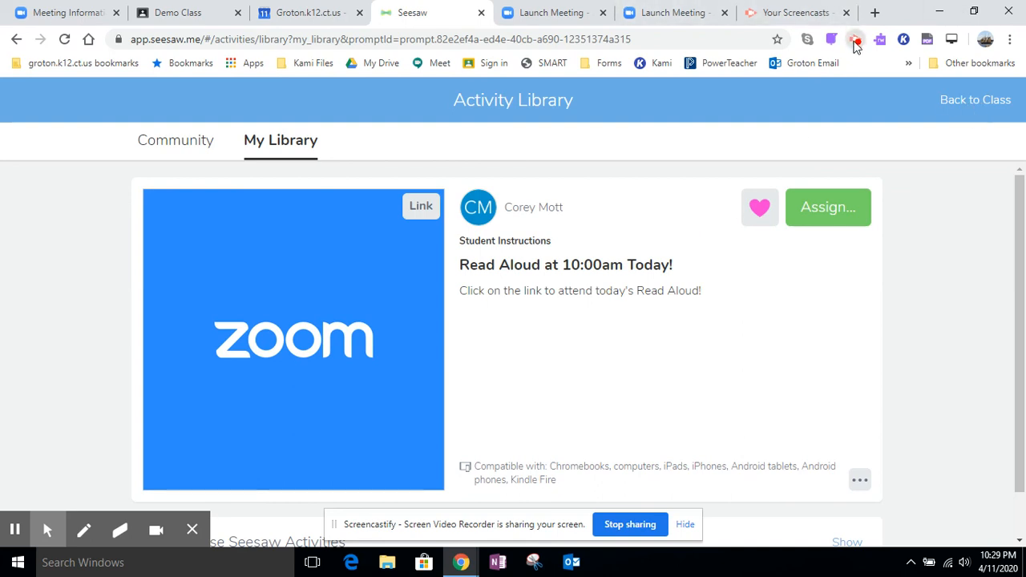
pyautogui.click(855, 38)
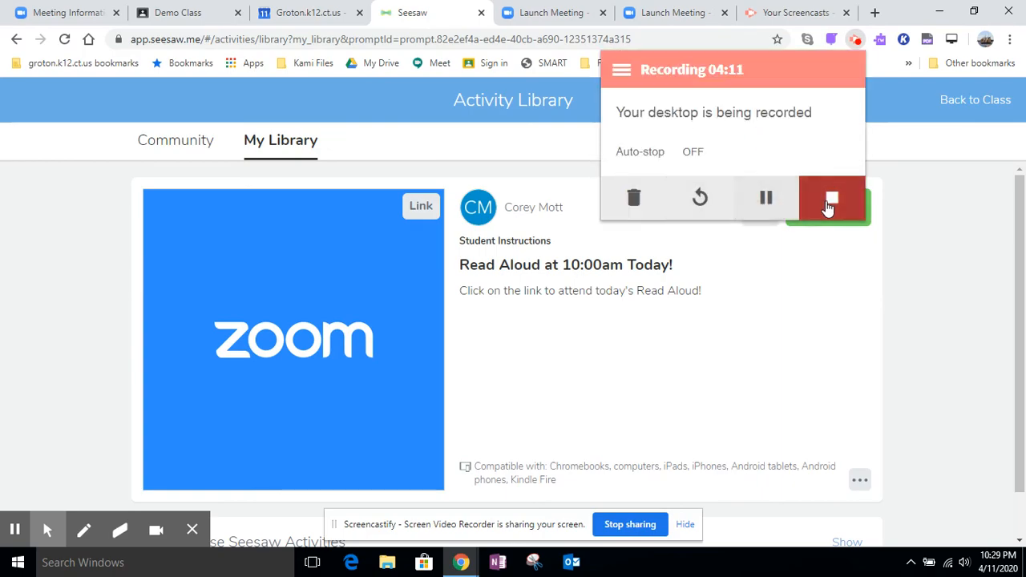